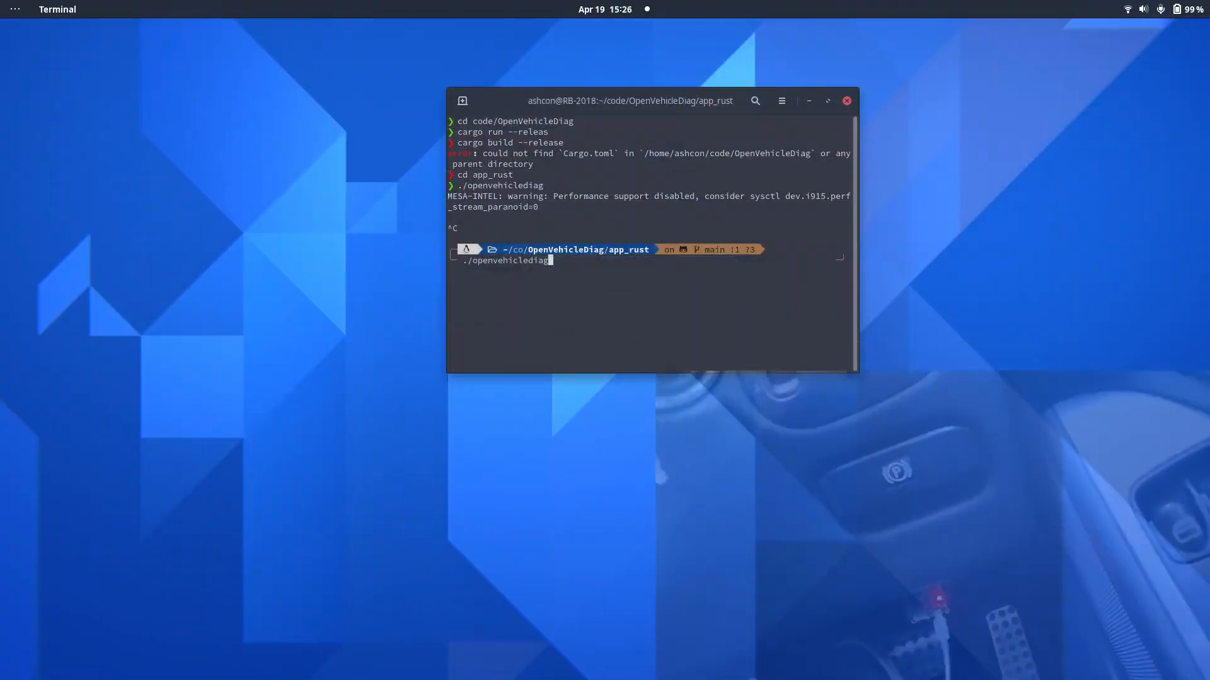
# Launch OpenVehicleDiag from the terminal using the Macchina M2 Under the dash passthru adapter
pyautogui.press('Return')
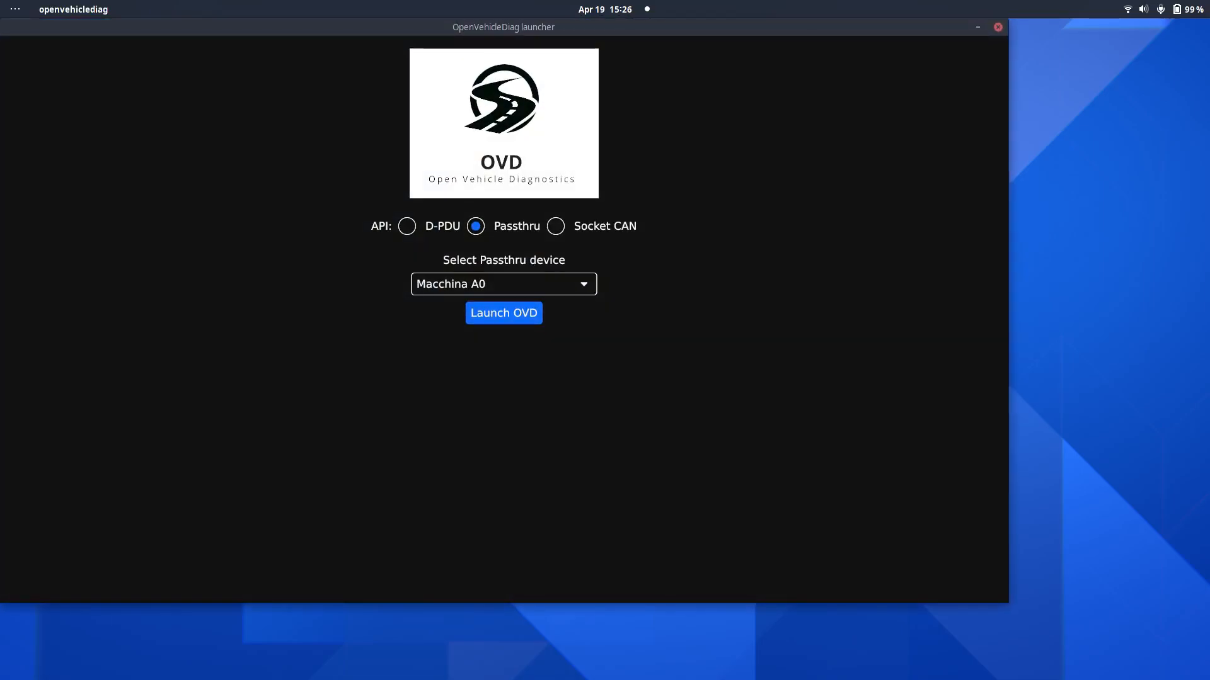
pyautogui.click(503, 283)
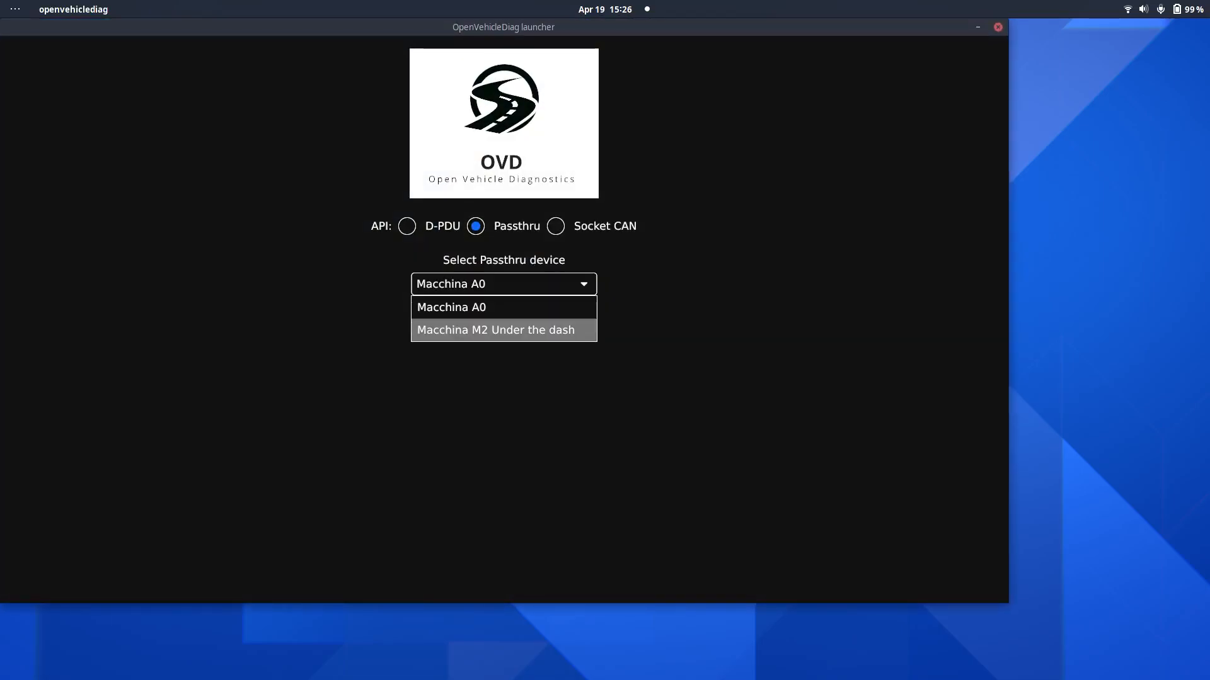
pyautogui.click(495, 329)
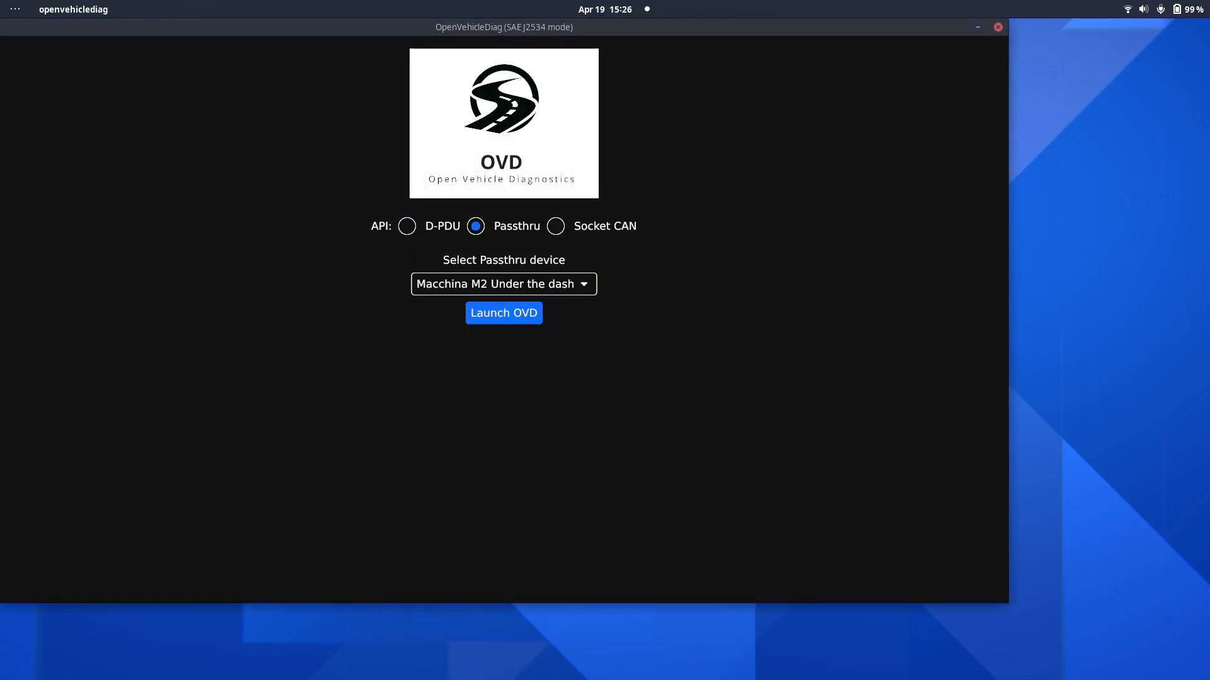
pyautogui.click(502, 313)
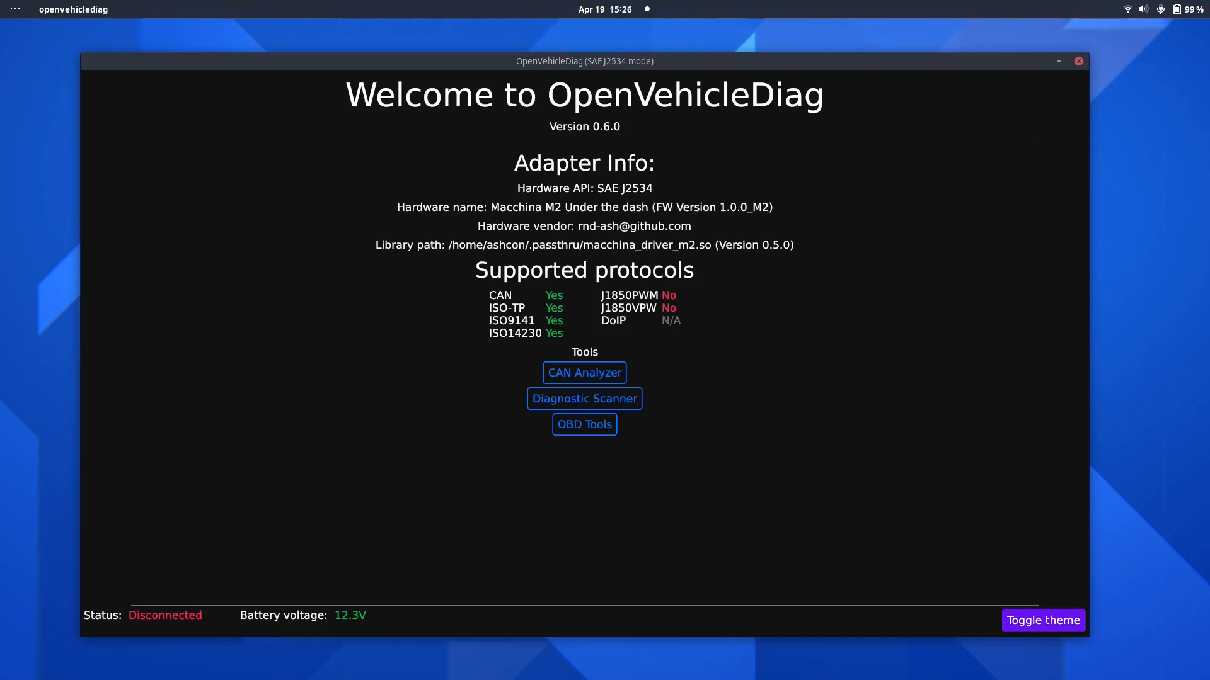
pyautogui.click(584, 373)
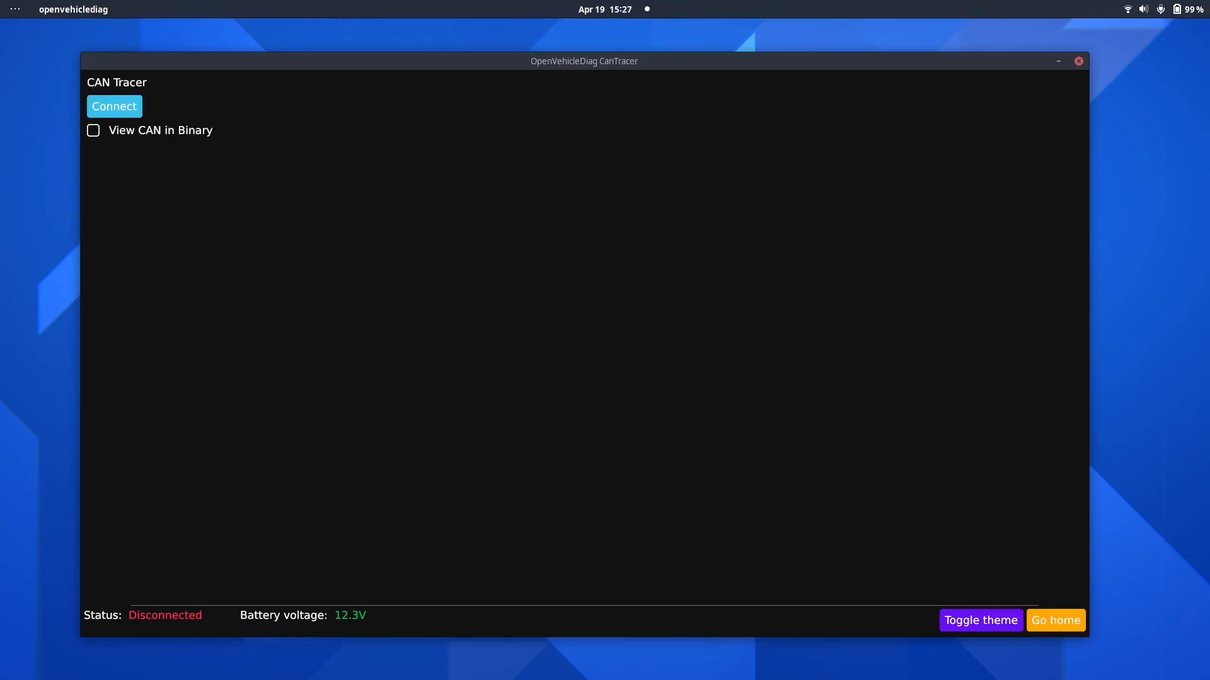
pyautogui.click(114, 106)
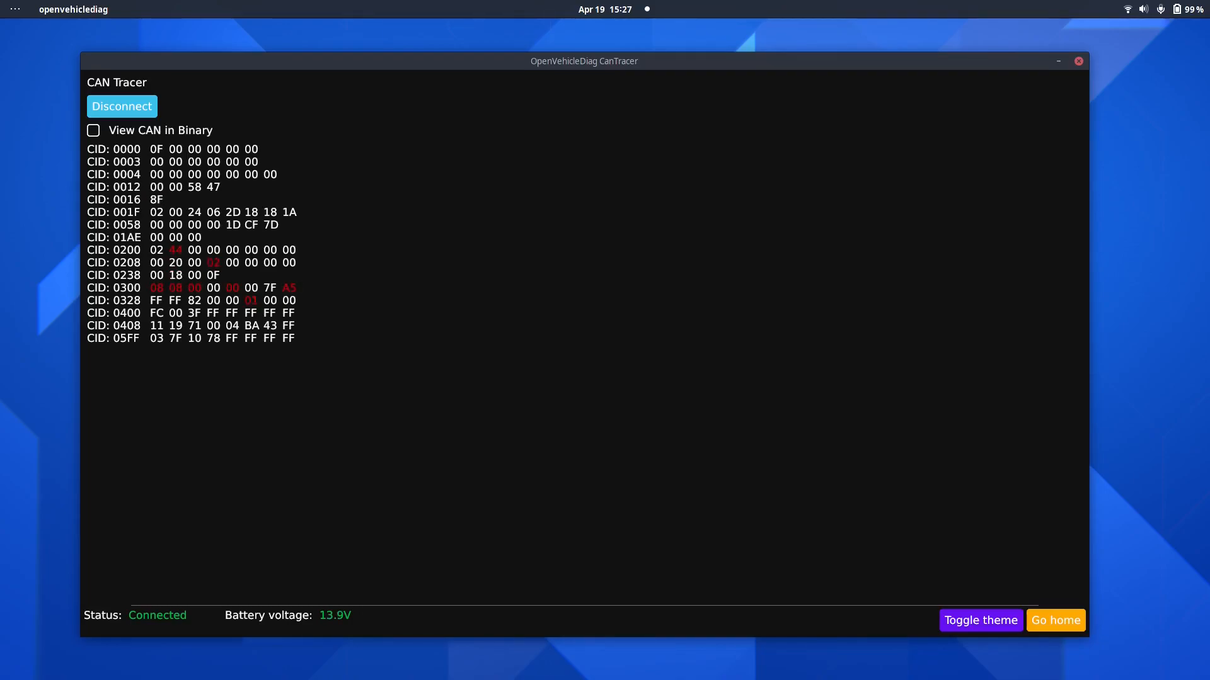
pyautogui.click(121, 106)
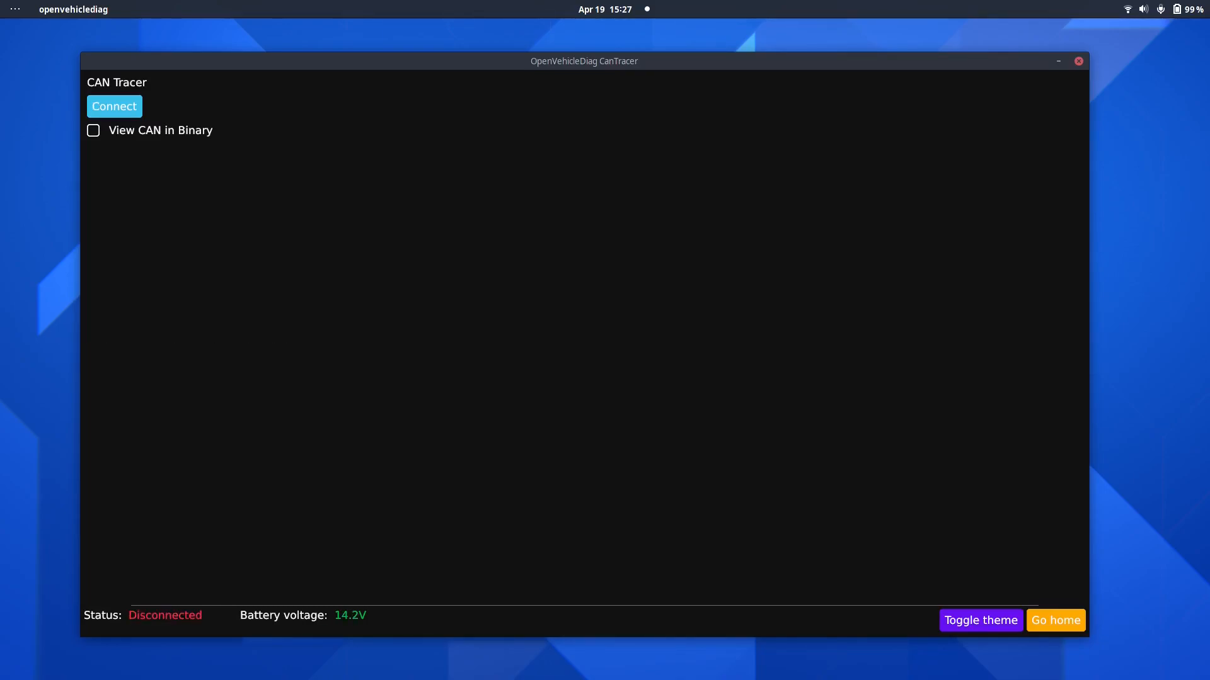
pyautogui.click(1054, 620)
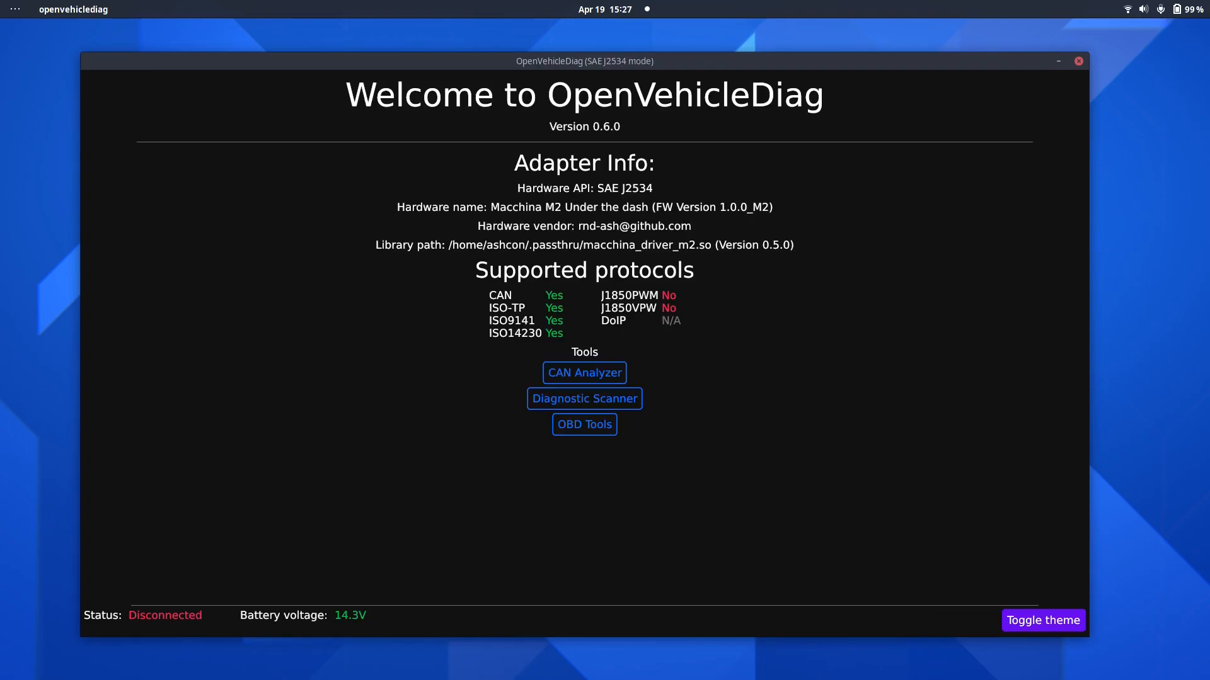
# In manual scanner mode, load CBFParser/CR3_UP.json and connect to the Bosch Common-Rail ECU
pyautogui.click(584, 399)
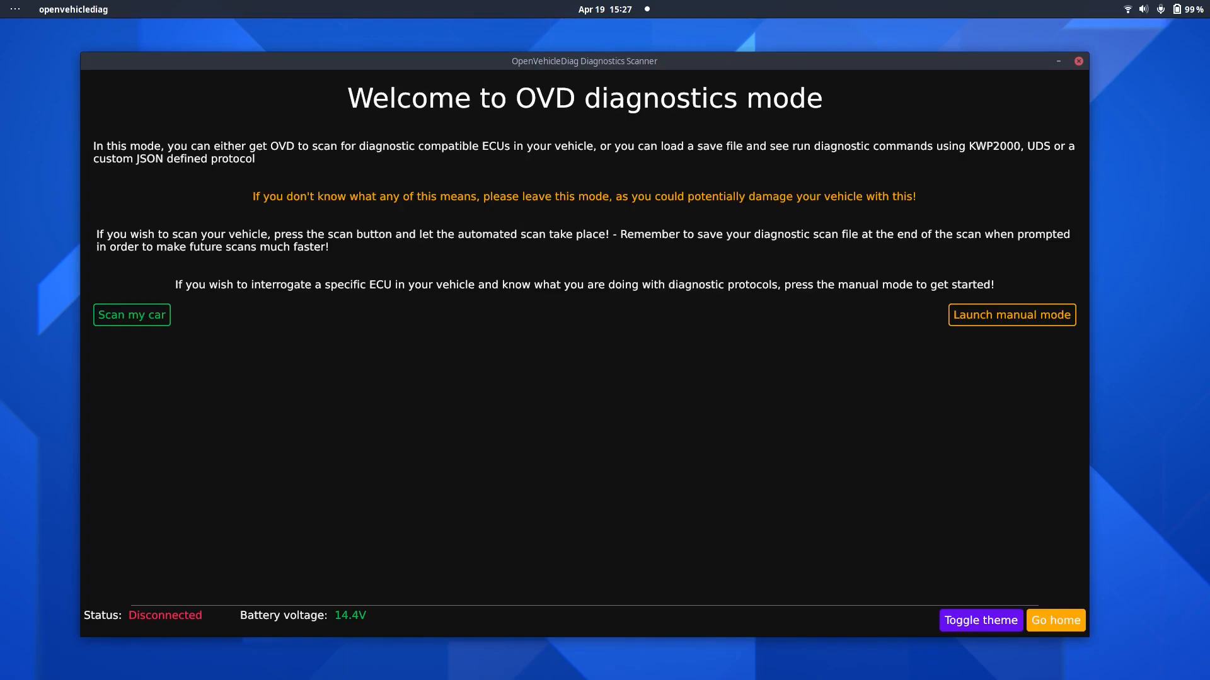
pyautogui.click(1010, 315)
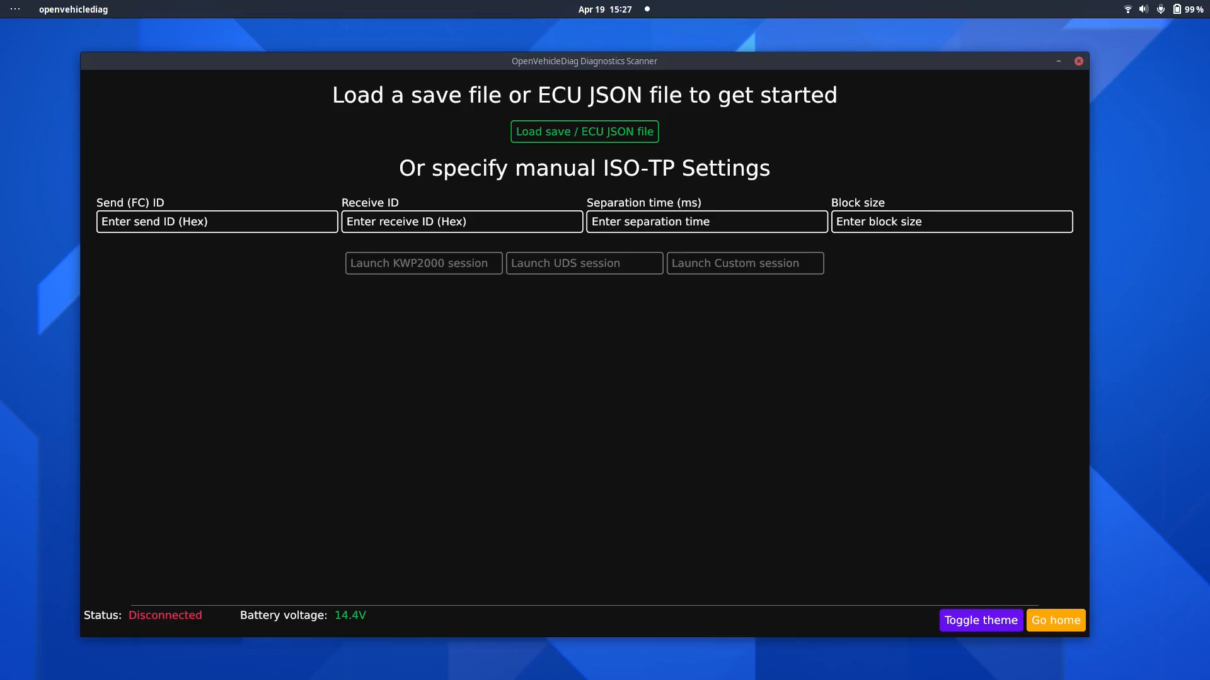
pyautogui.click(584, 131)
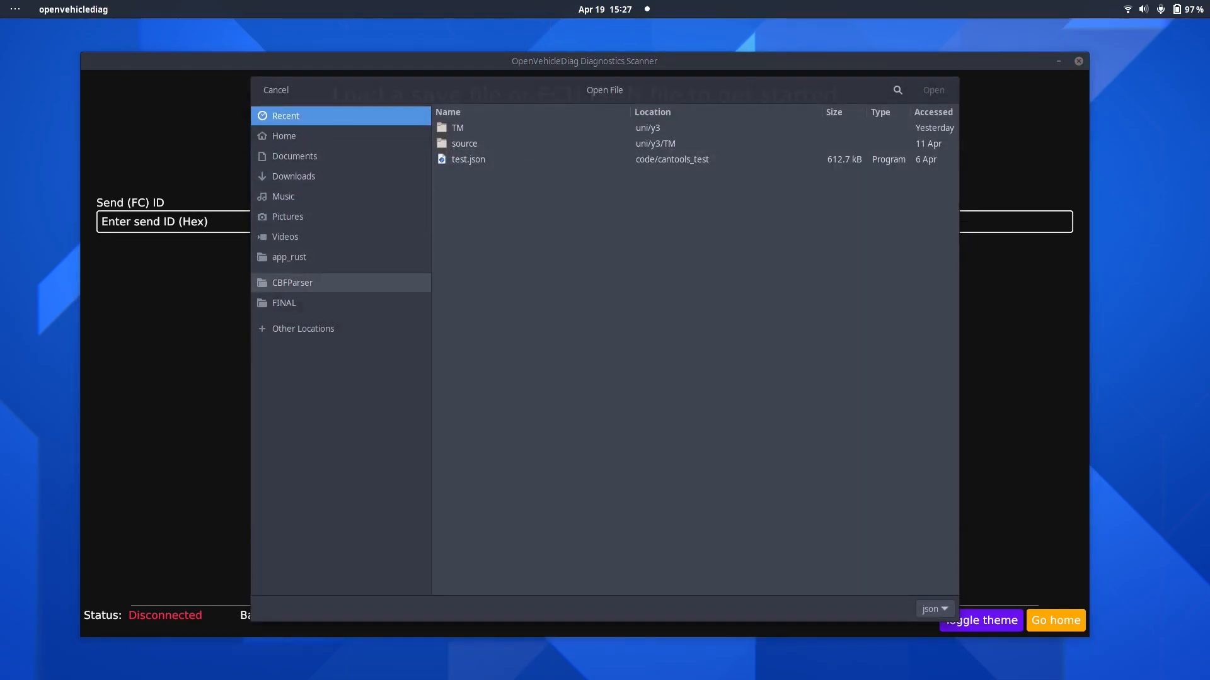
pyautogui.click(291, 283)
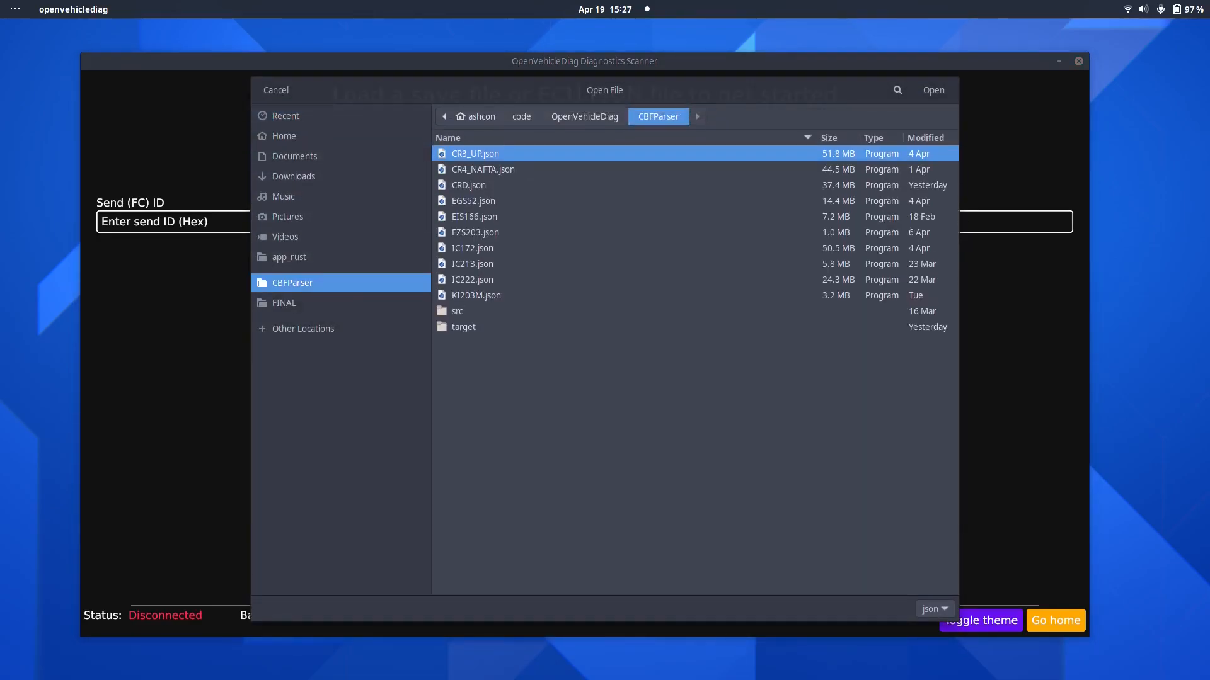
pyautogui.click(274, 90)
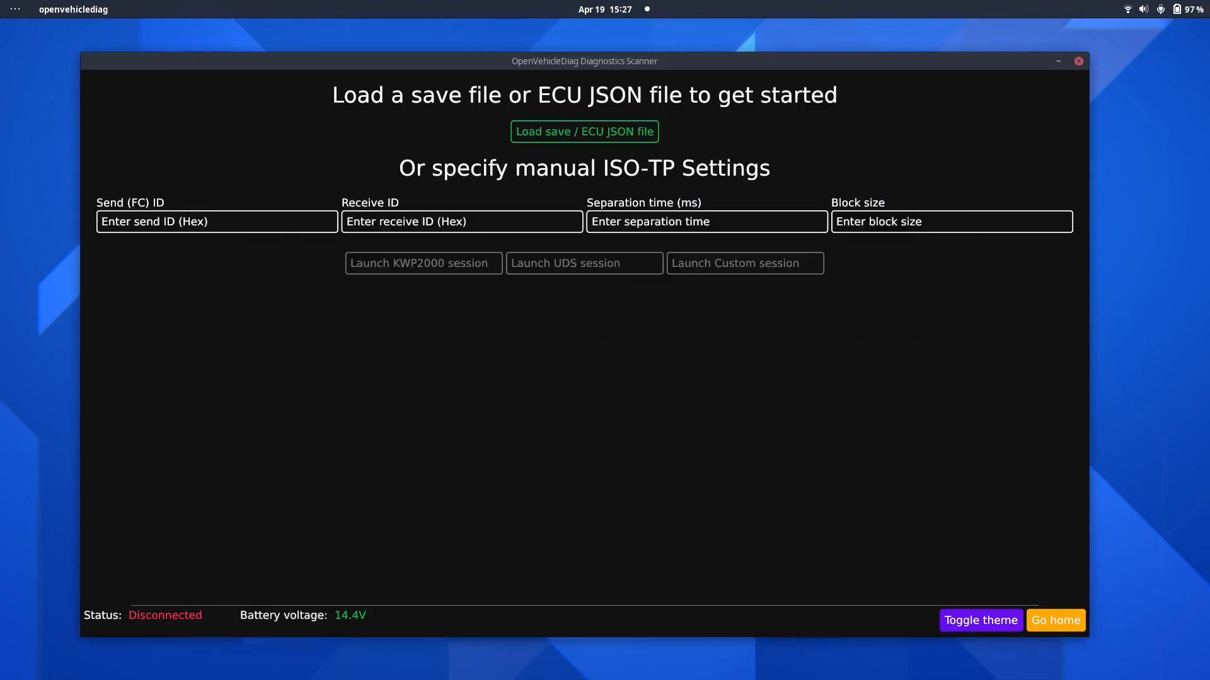
pyautogui.click(584, 131)
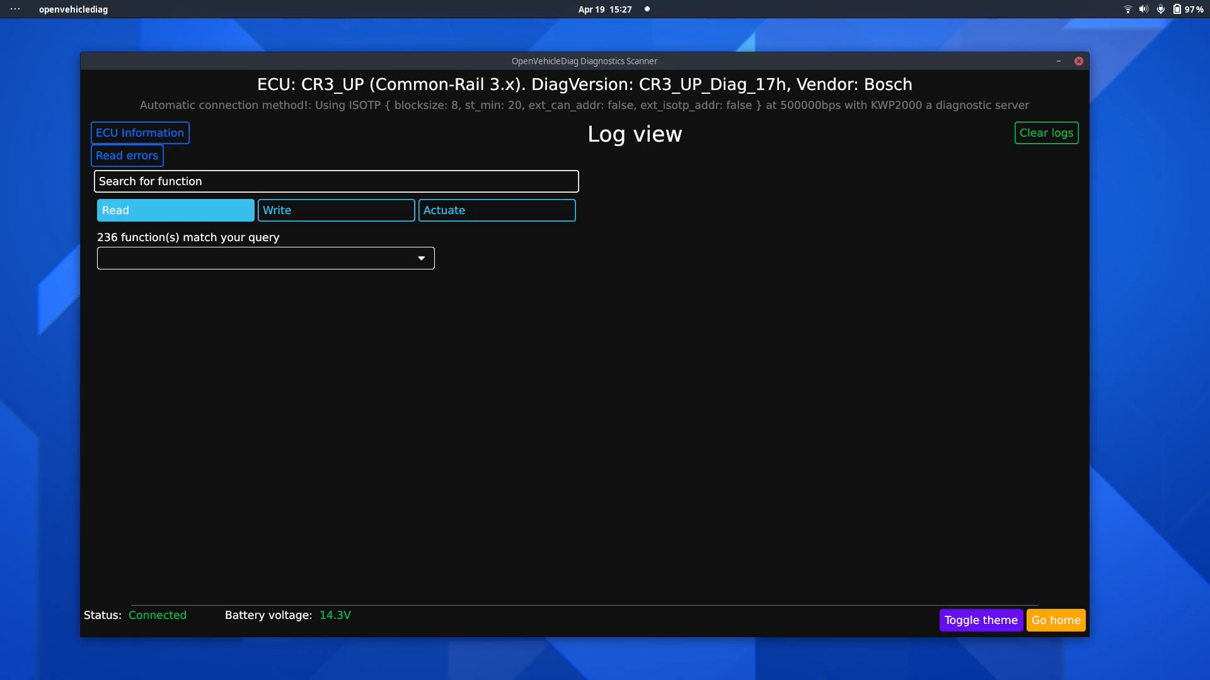
pyautogui.click(140, 133)
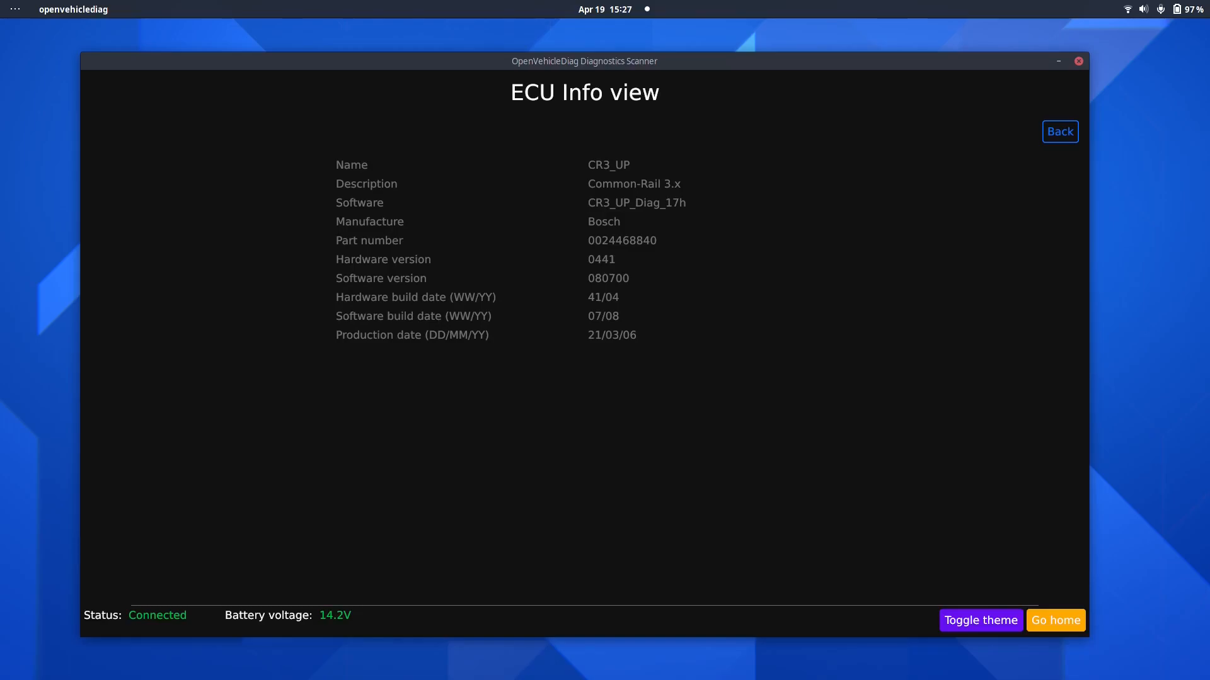
pyautogui.click(1059, 131)
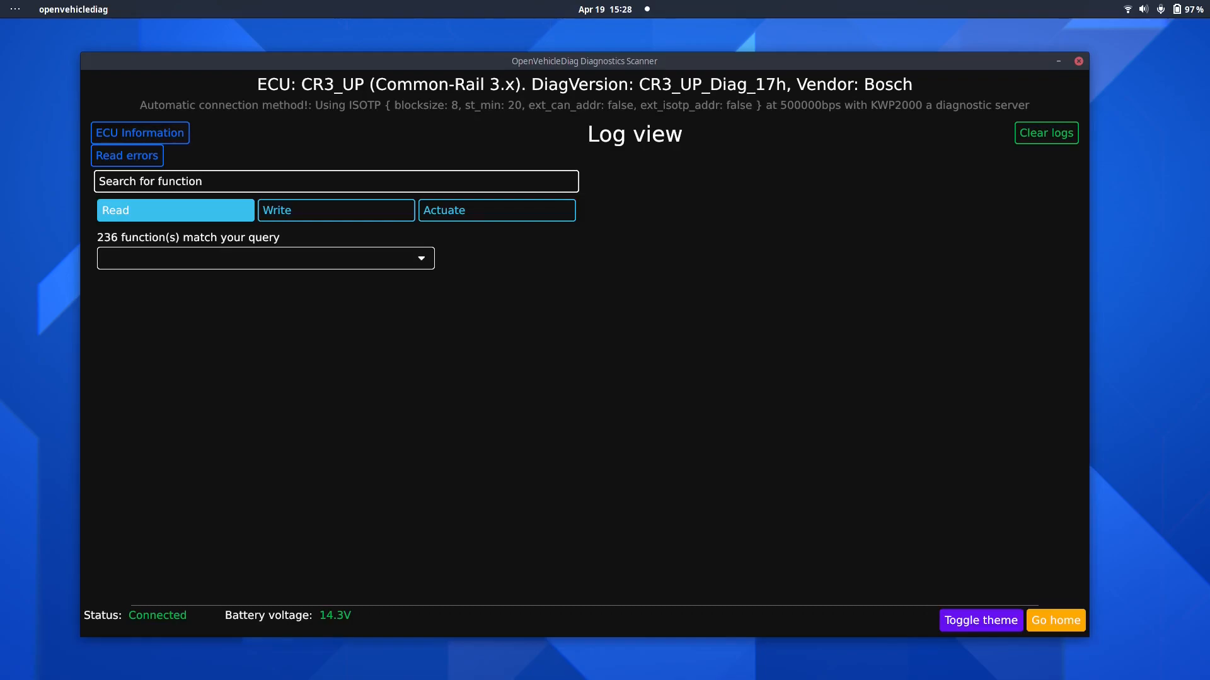
# Read the engine ECU's stored errors and view freeze frames for 2024, 0100 and 0105
pyautogui.click(126, 155)
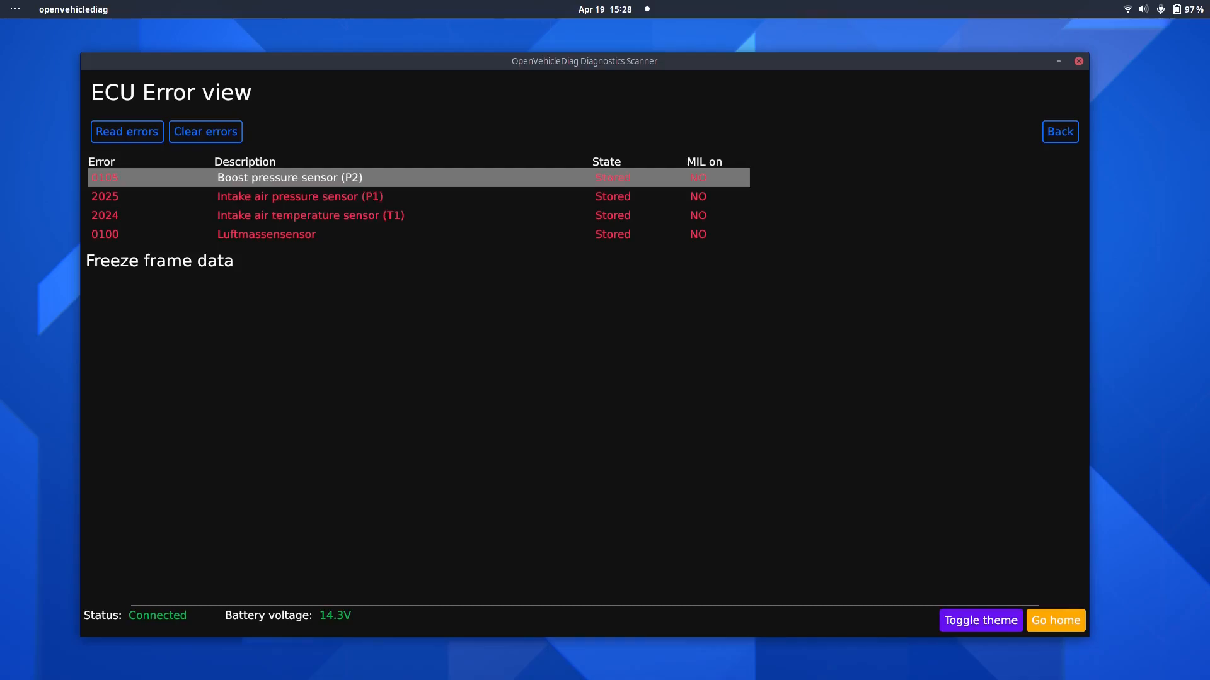
pyautogui.click(309, 196)
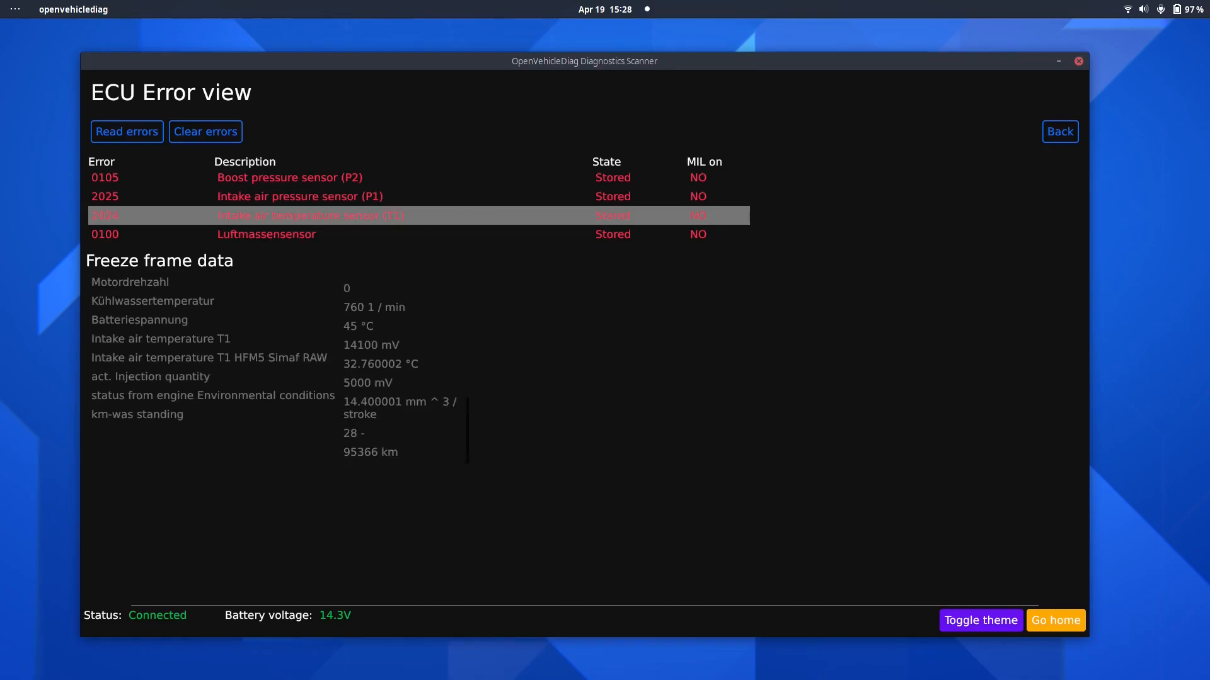
pyautogui.click(265, 233)
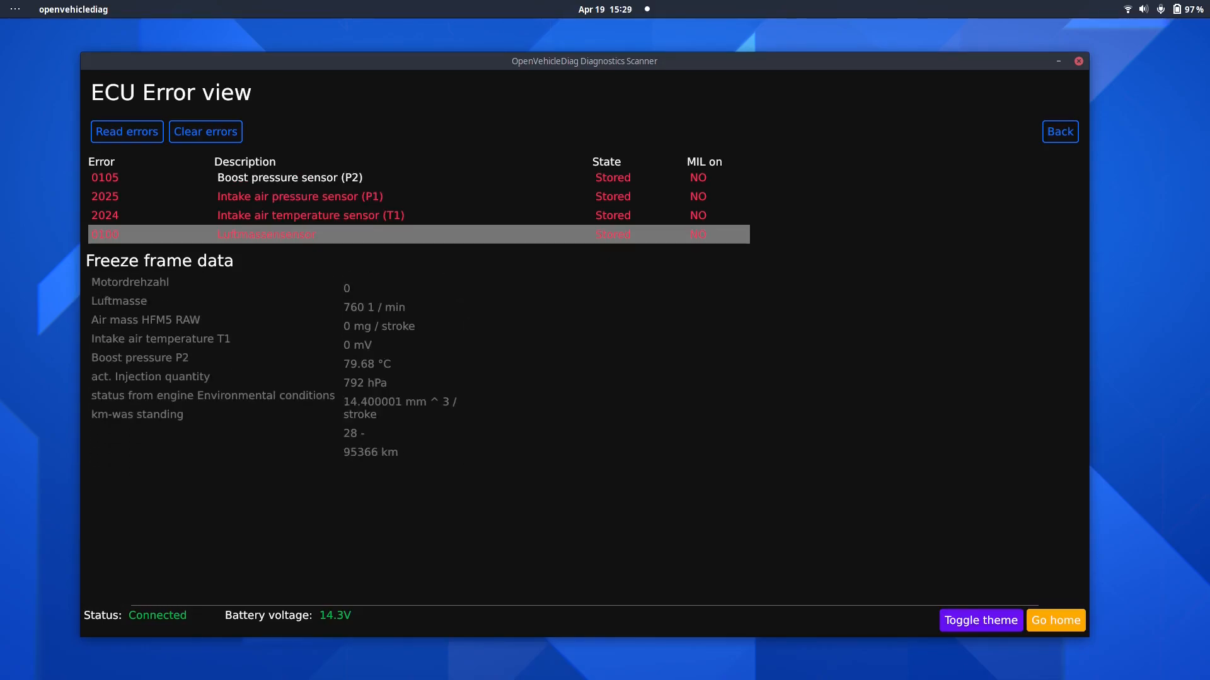
pyautogui.click(289, 178)
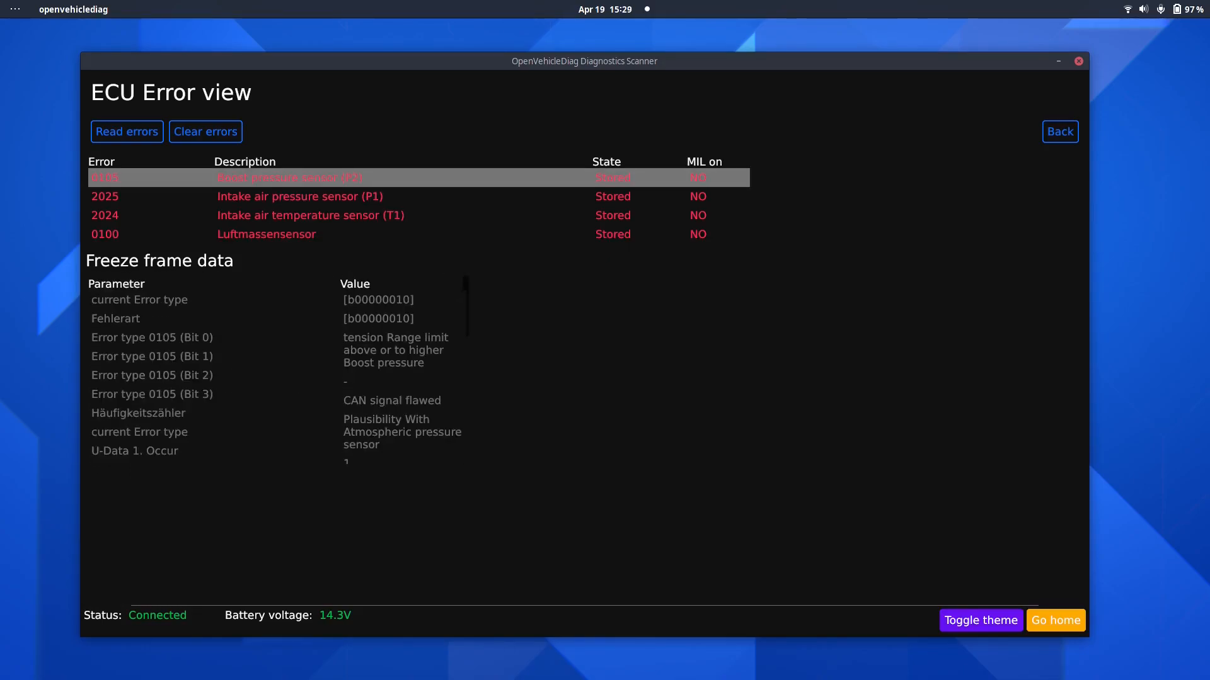
# Clear the CR3_UP error codes and return to the function view
pyautogui.scroll(-3)
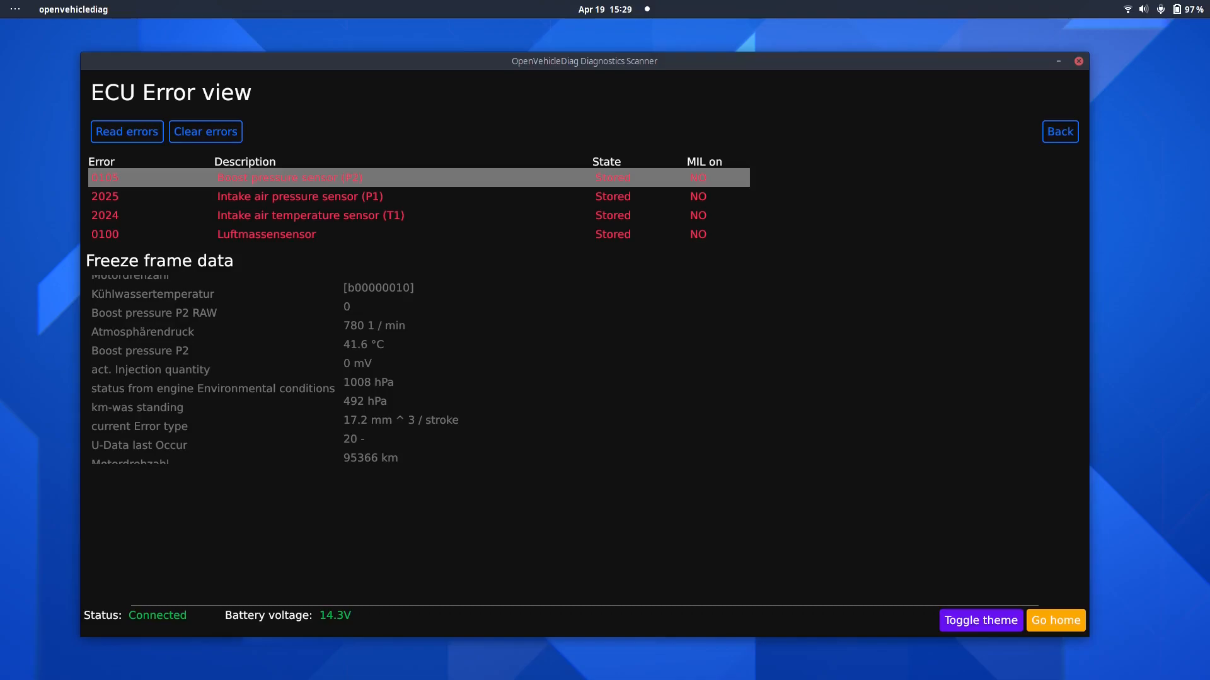
pyautogui.click(205, 131)
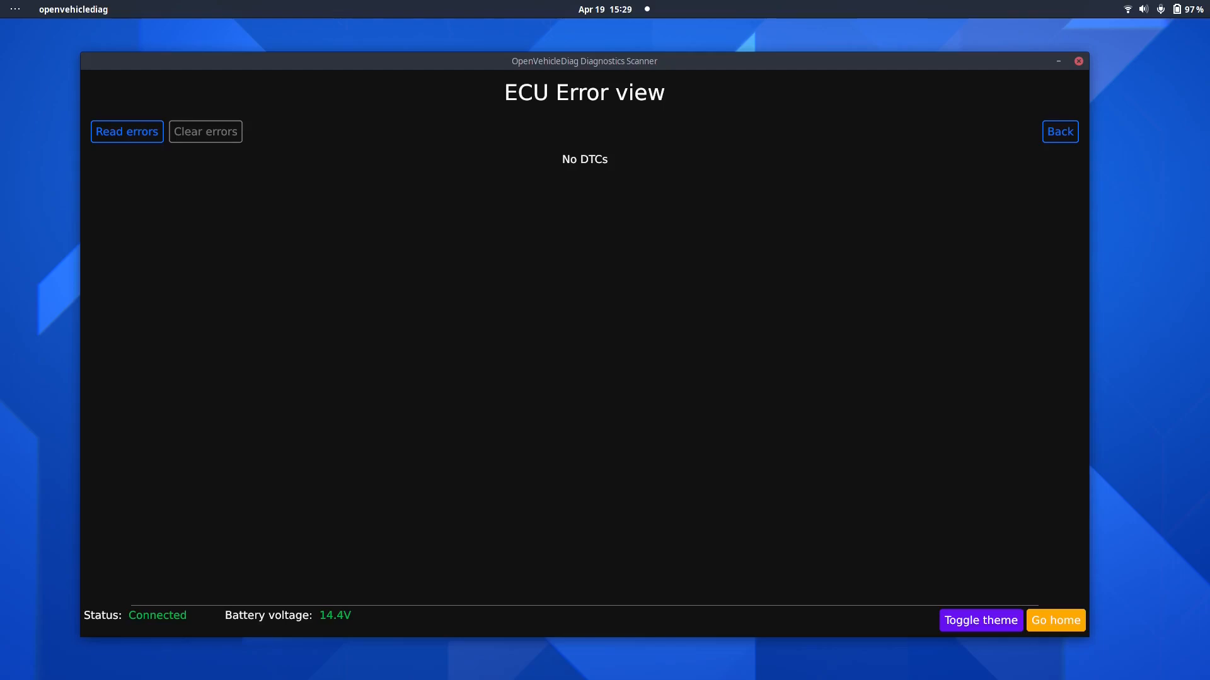
pyautogui.click(127, 131)
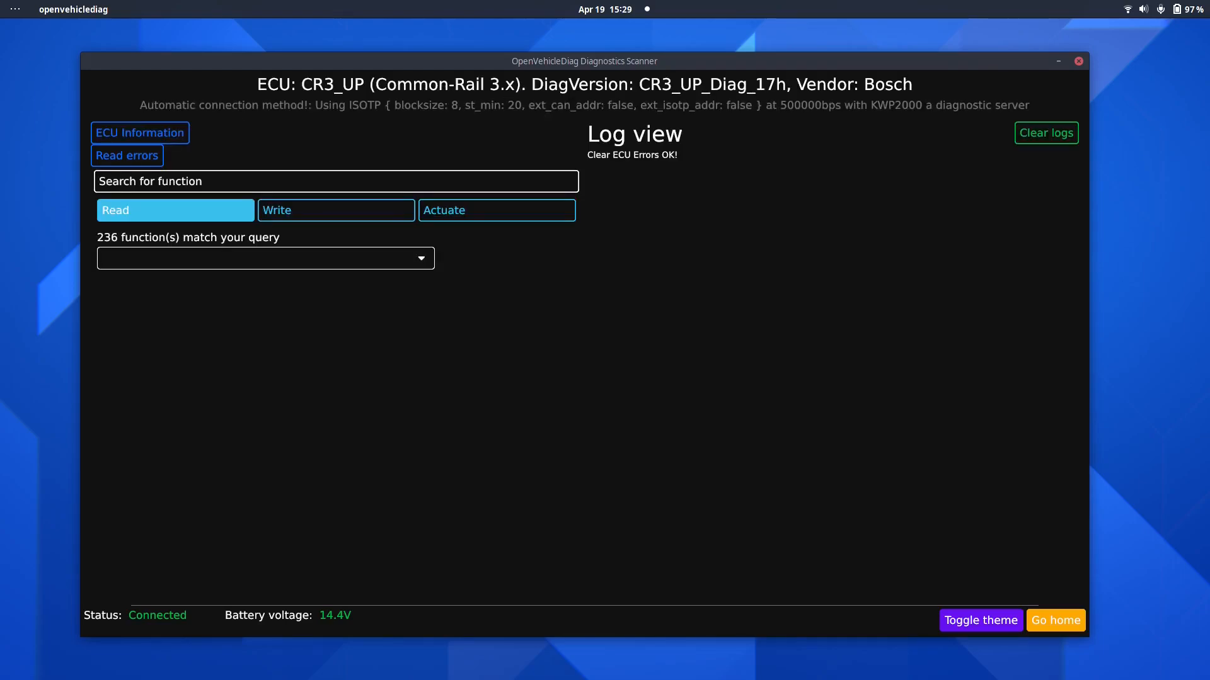
pyautogui.click(127, 155)
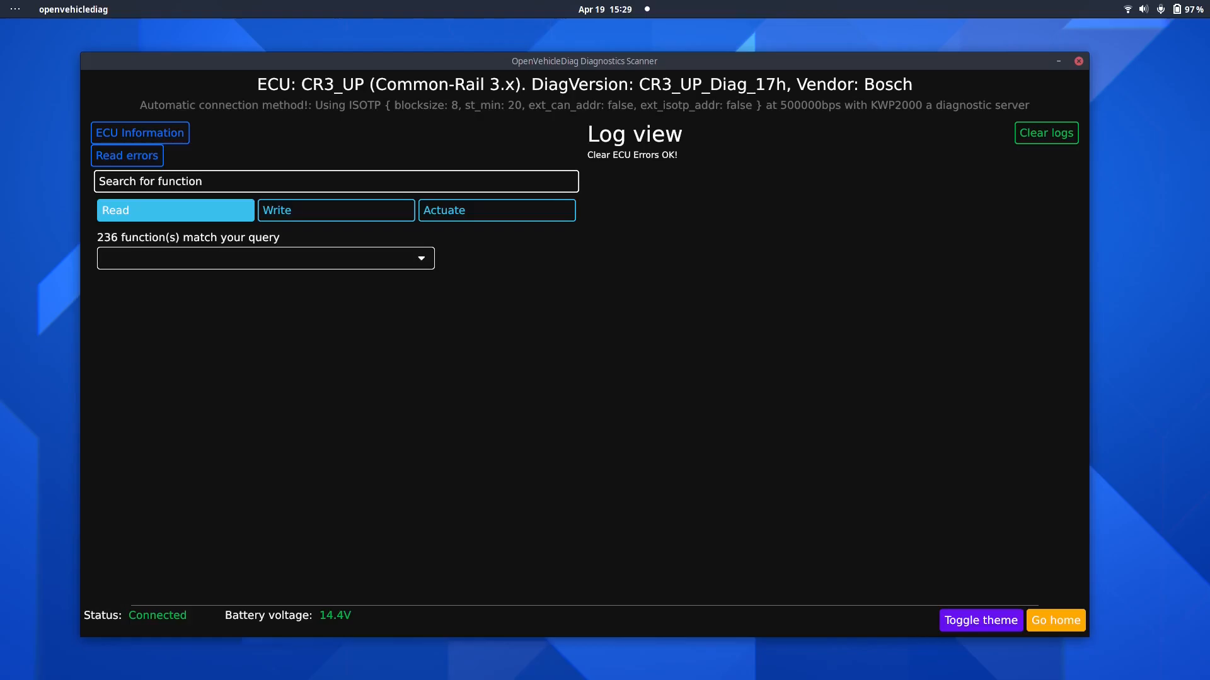
# Search for 21_2A and select DT_21_2A as the read function
pyautogui.write('21_2A')
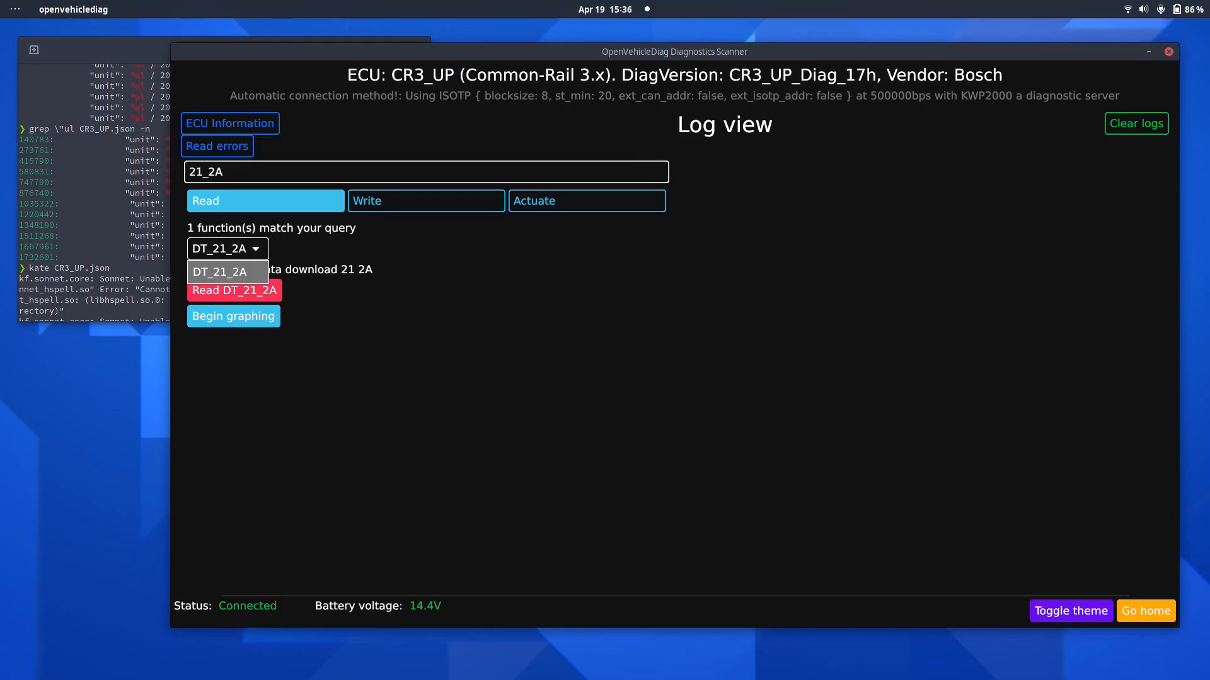
pyautogui.click(220, 272)
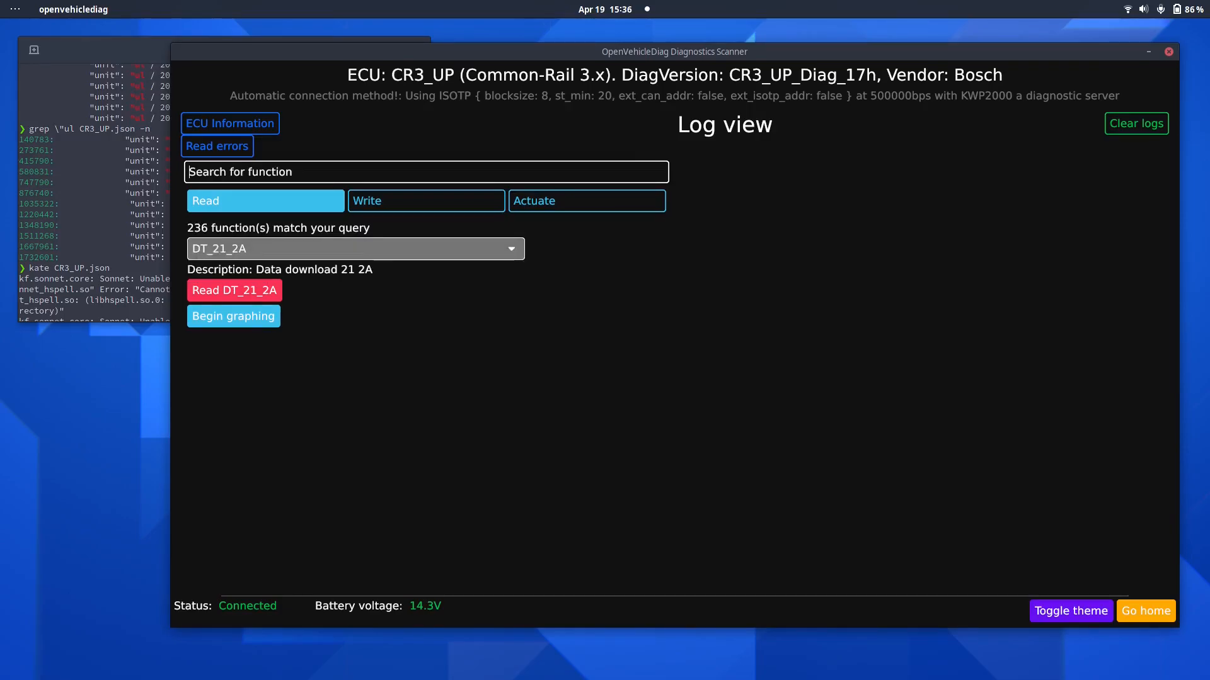
pyautogui.click(510, 248)
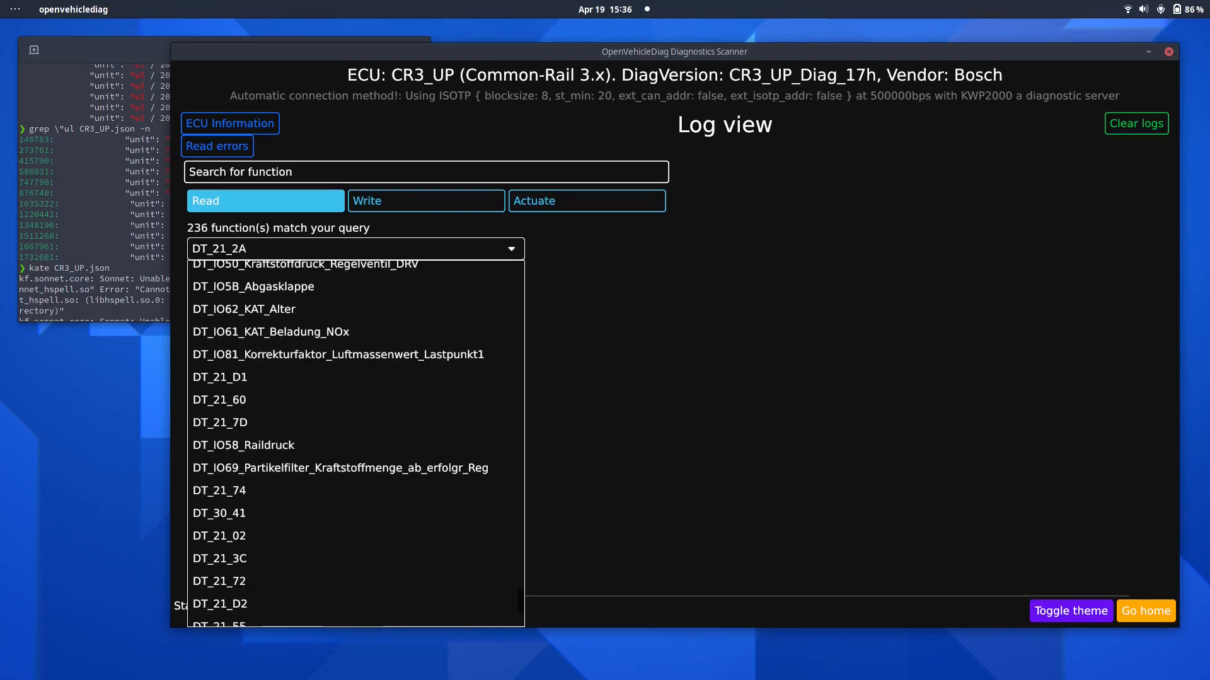
pyautogui.click(355, 248)
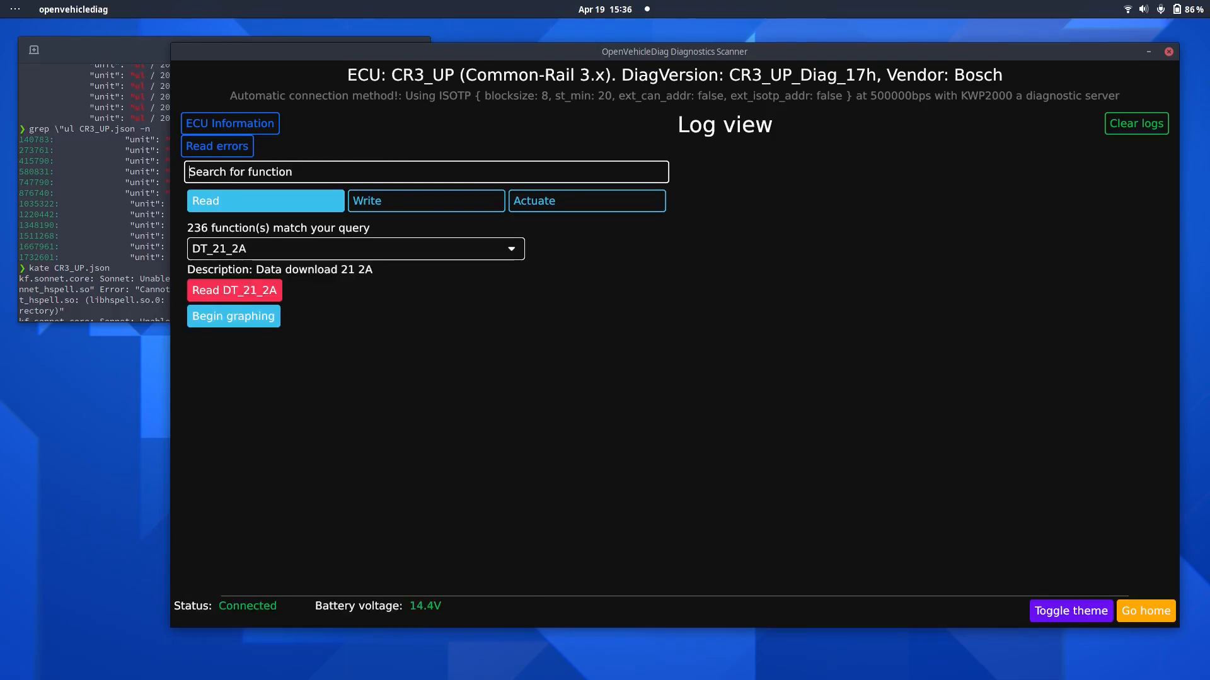
# Read the DT_21_2A torque values, graph them live, then go home
pyautogui.write('21_2')
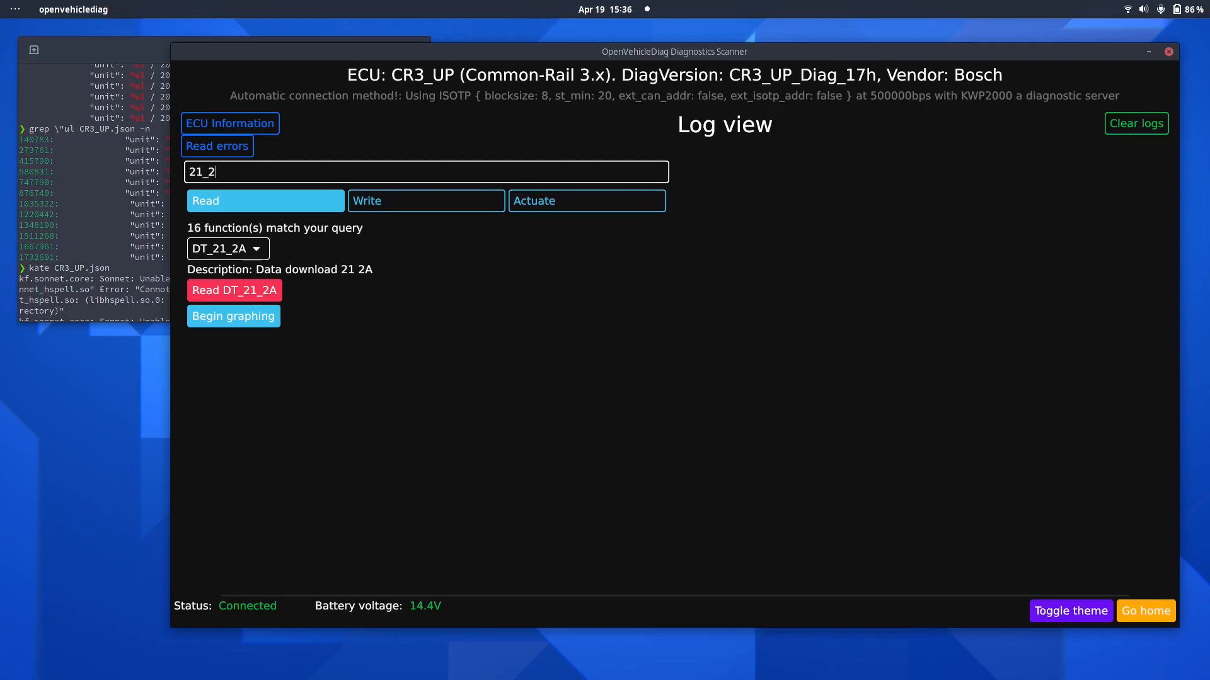
pyautogui.write('a')
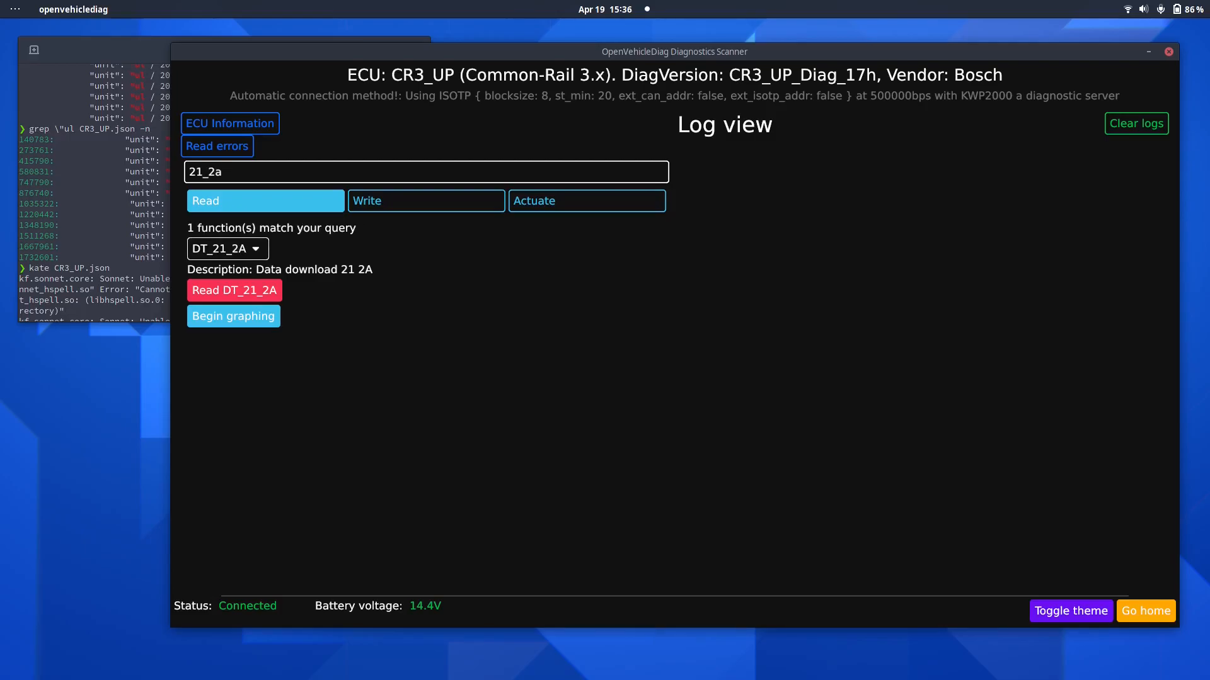
pyautogui.click(234, 290)
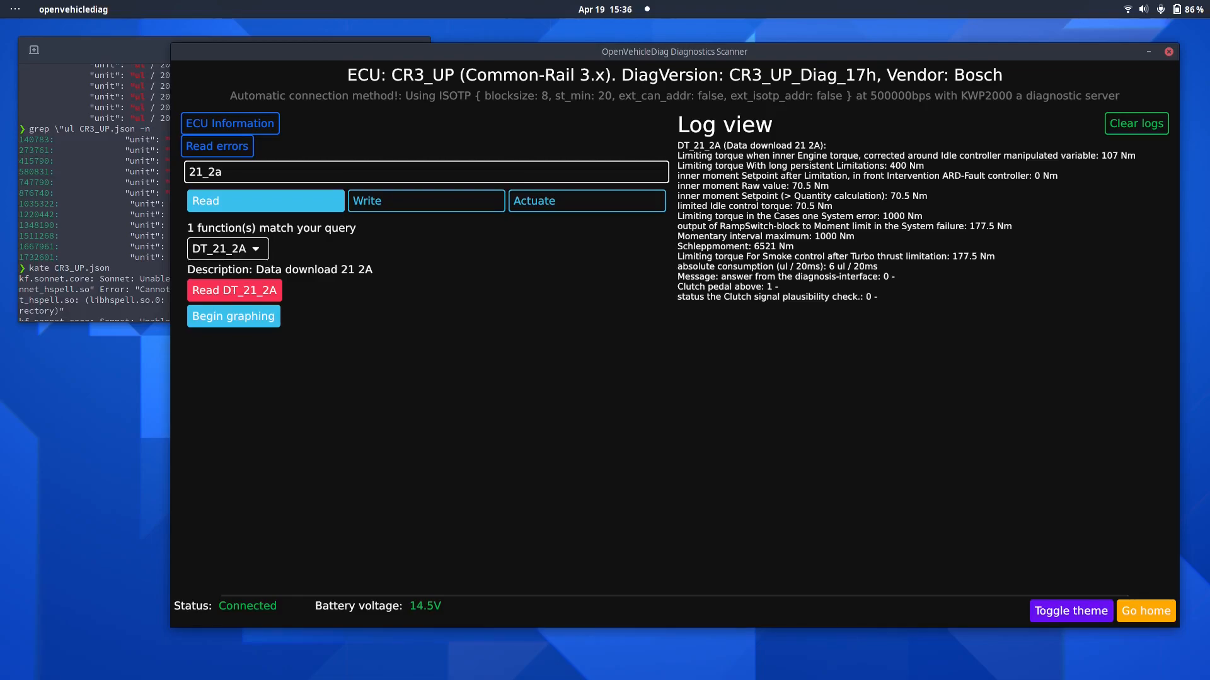
pyautogui.click(234, 316)
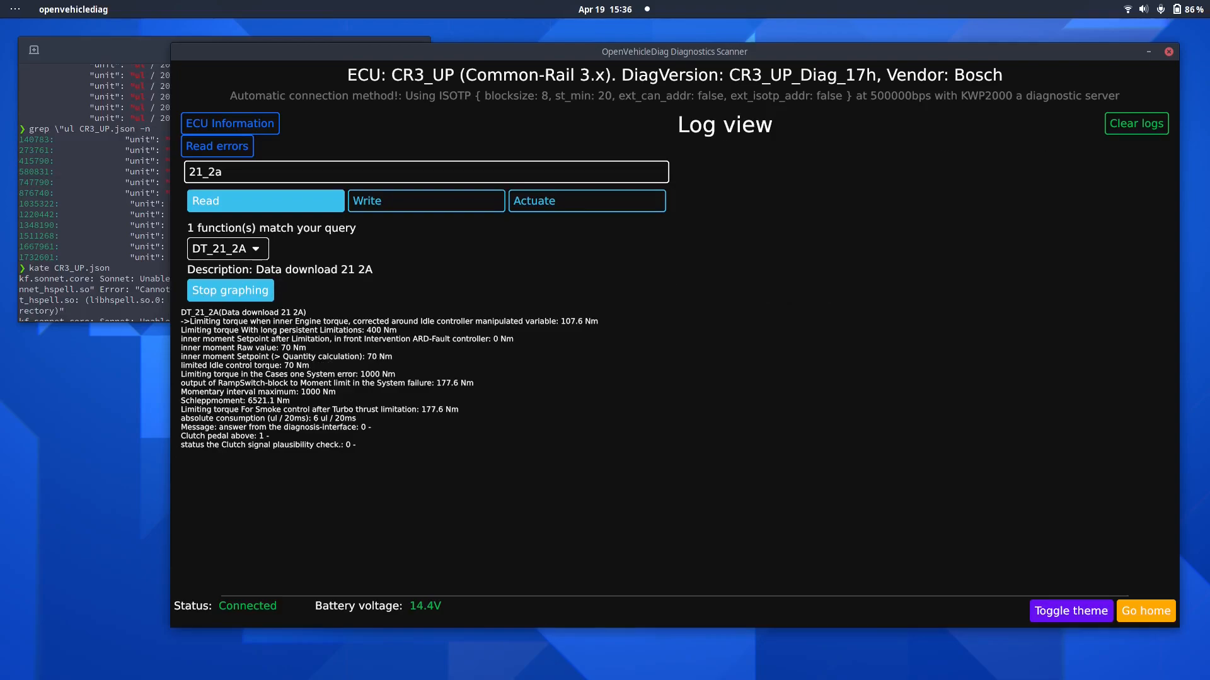
pyautogui.click(1145, 611)
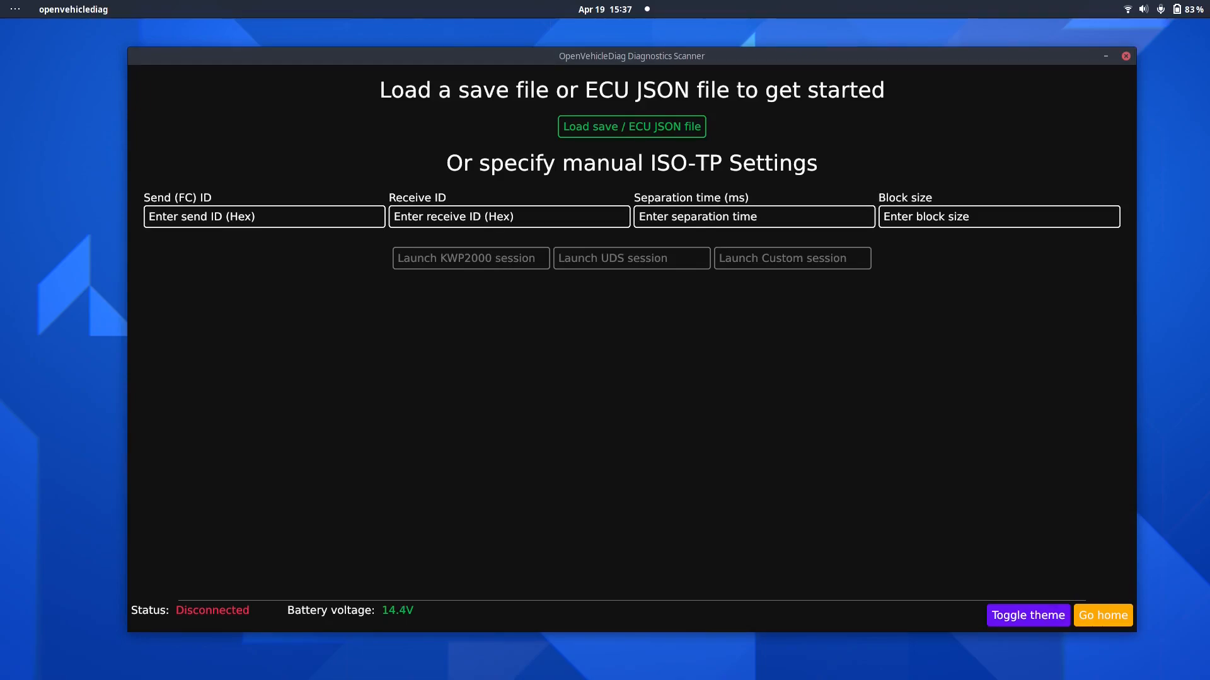
# Open the Siemens EGS52 transmission ECU JSON file and connect to it
pyautogui.click(630, 126)
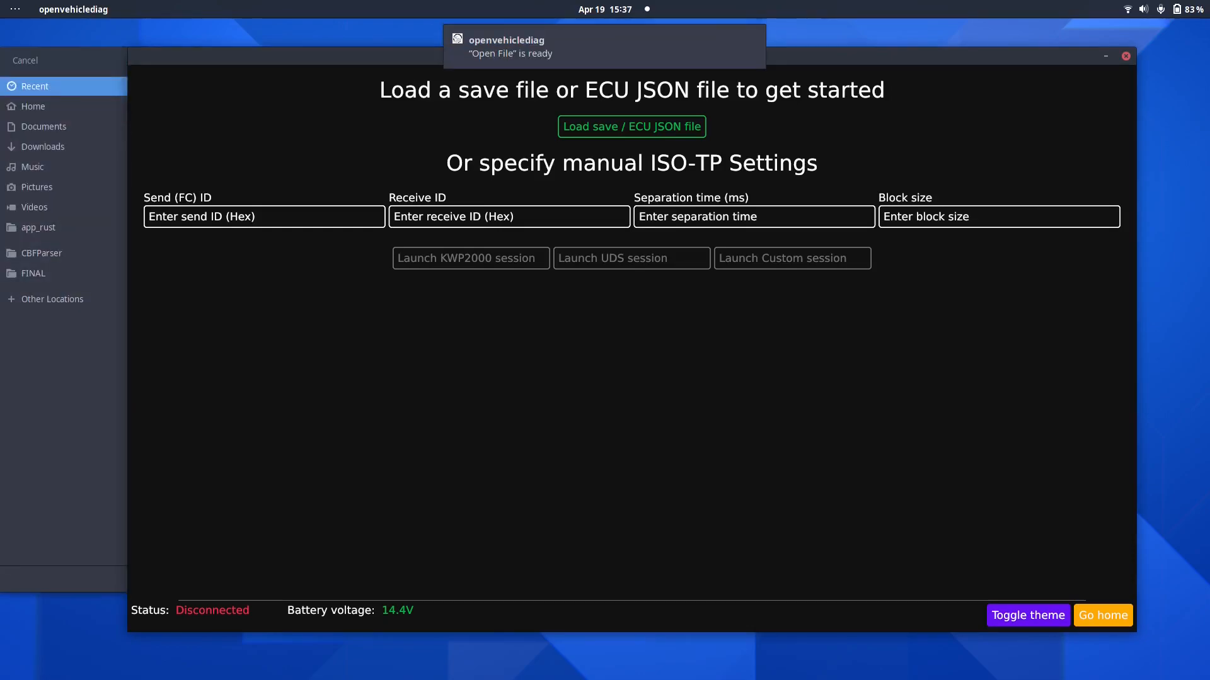
pyautogui.click(630, 126)
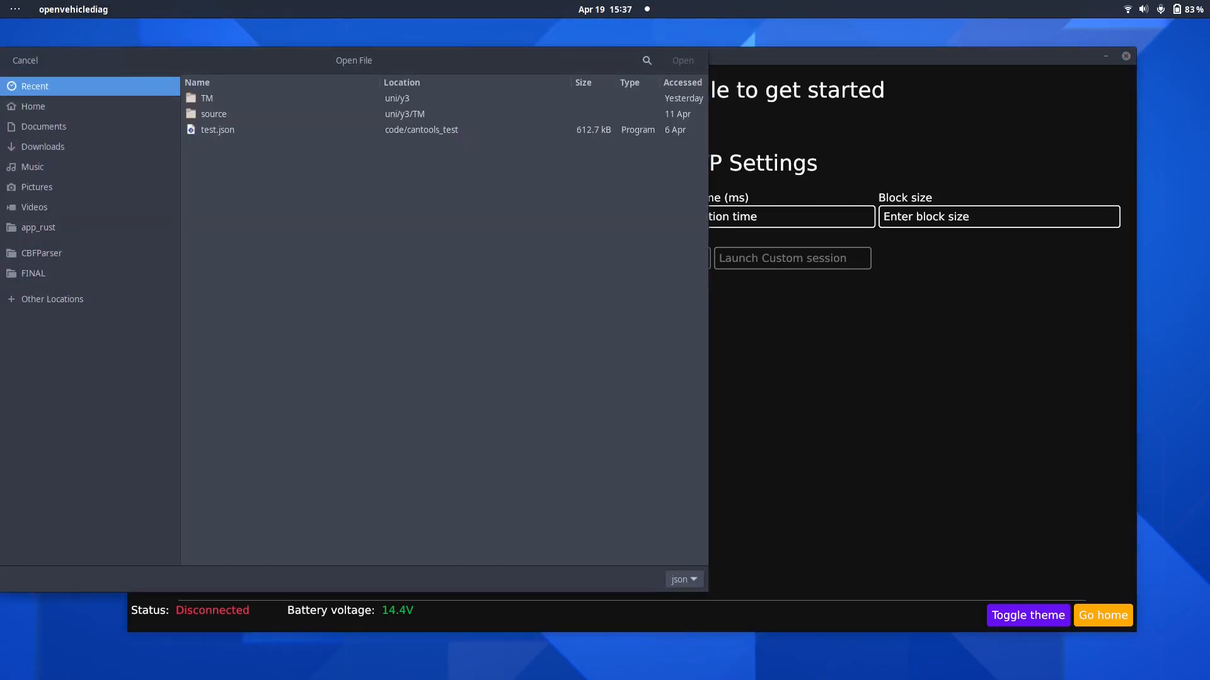
pyautogui.click(42, 254)
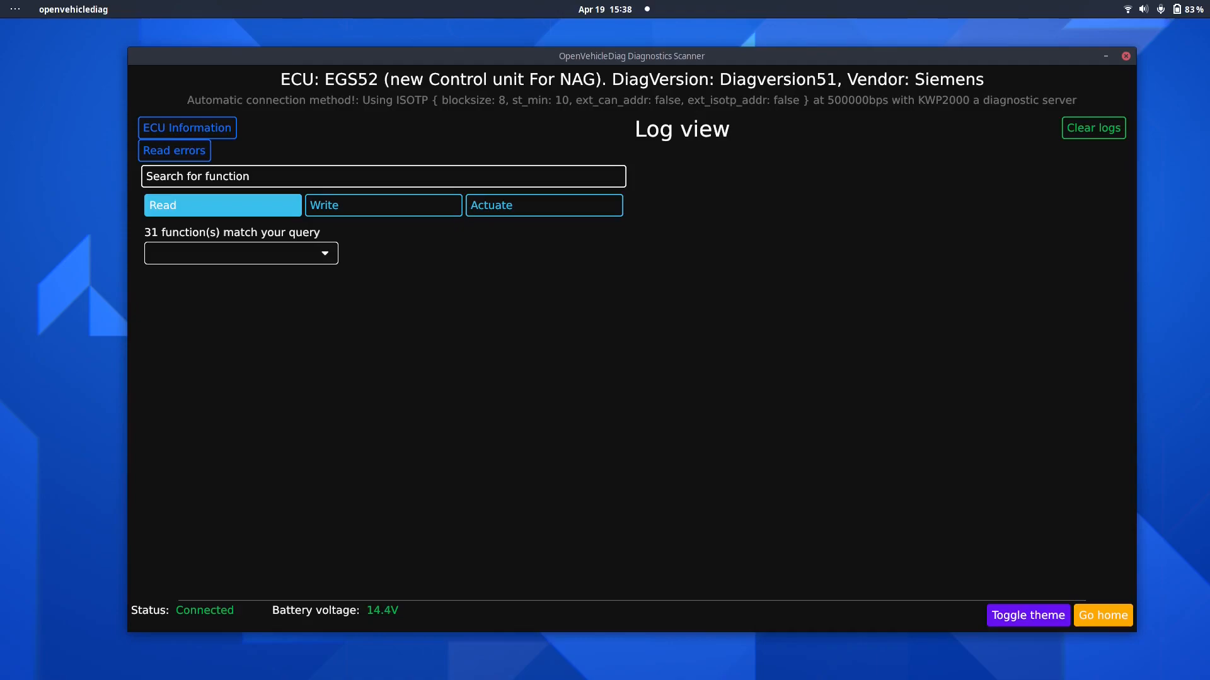
# View the EGS52 identification details, then confirm its error list shows no DTCs
pyautogui.click(187, 128)
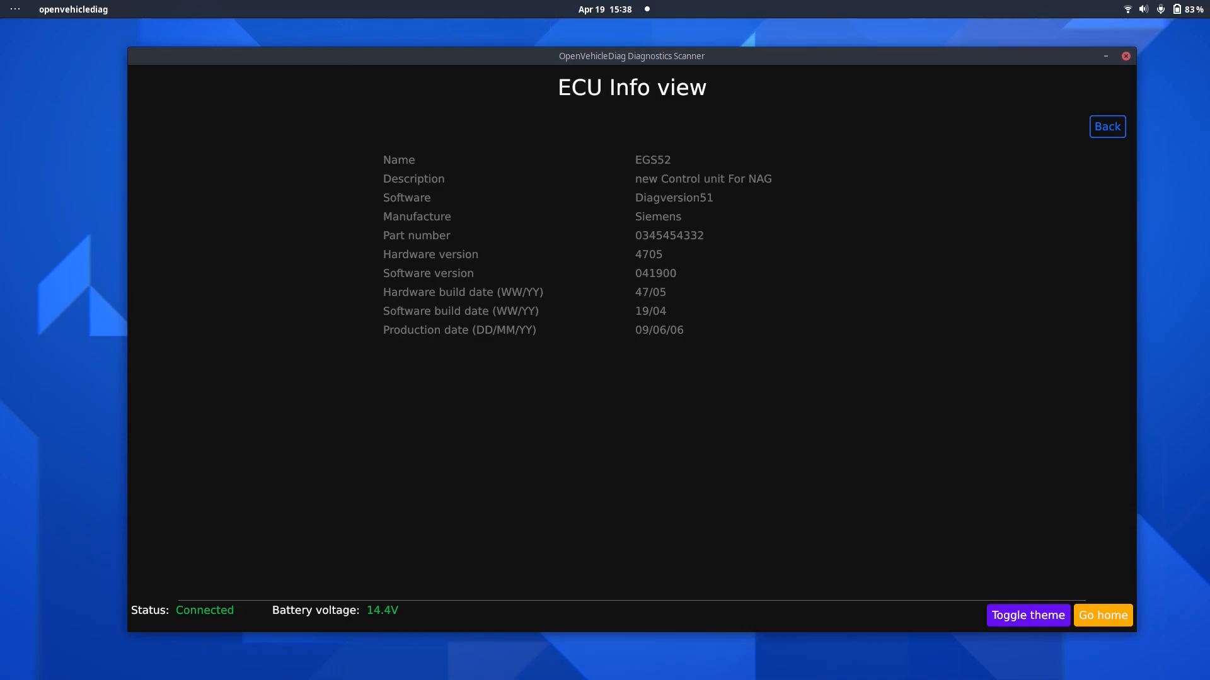
pyautogui.click(1107, 126)
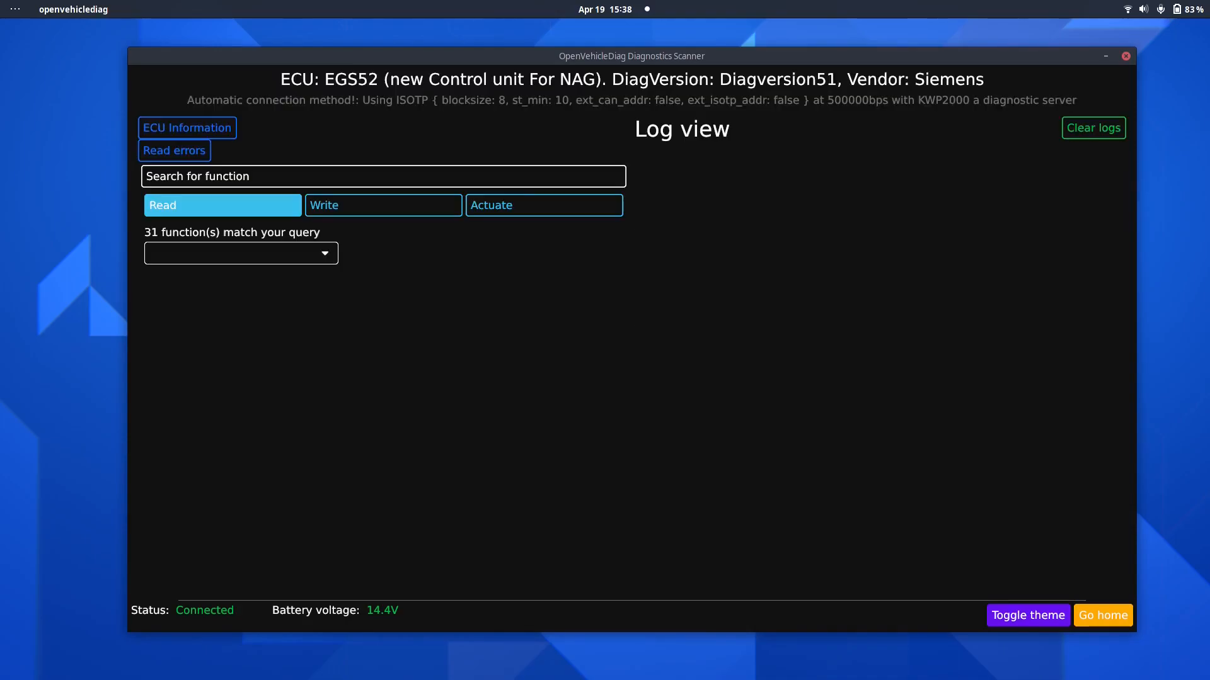
pyautogui.click(174, 150)
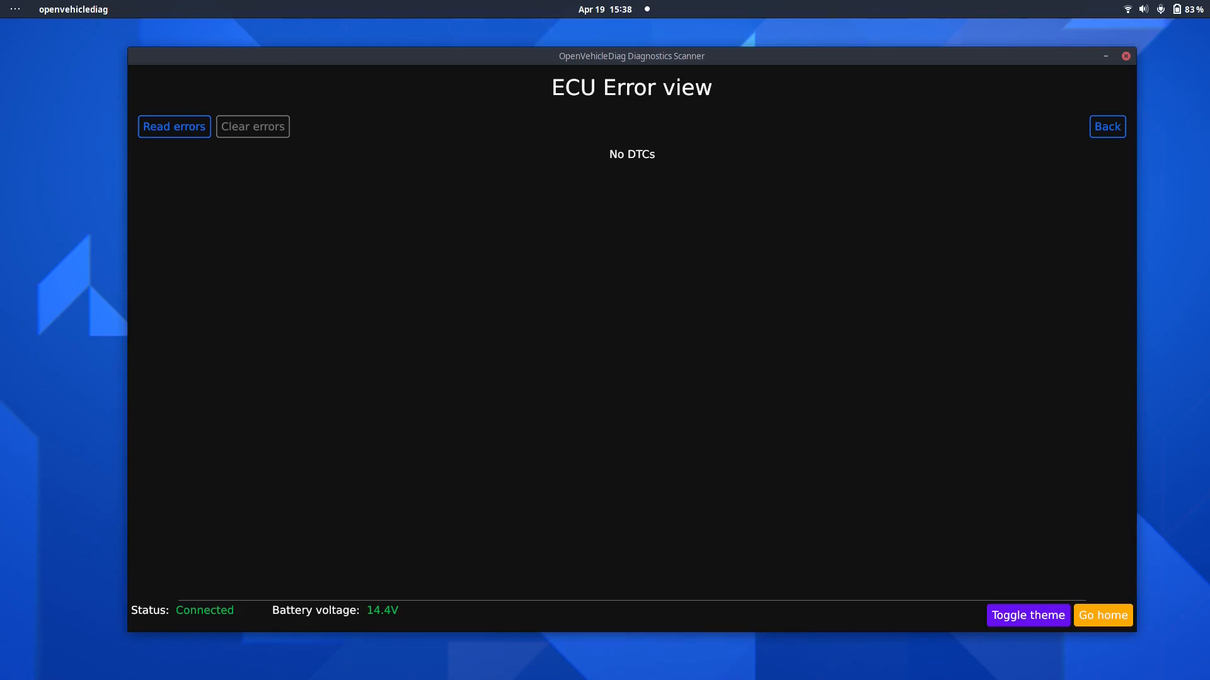
pyautogui.click(1107, 126)
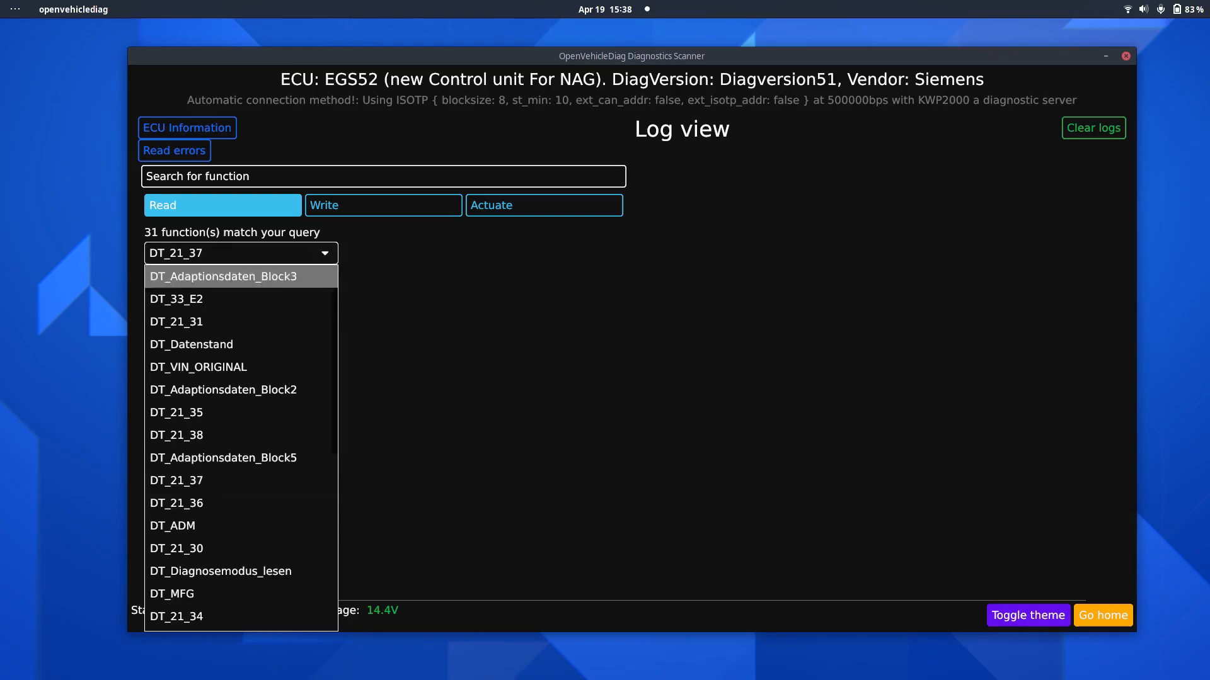
# Select DT_21_37 and live-graph the EGS52 gear, target gear and temperature values
pyautogui.click(176, 480)
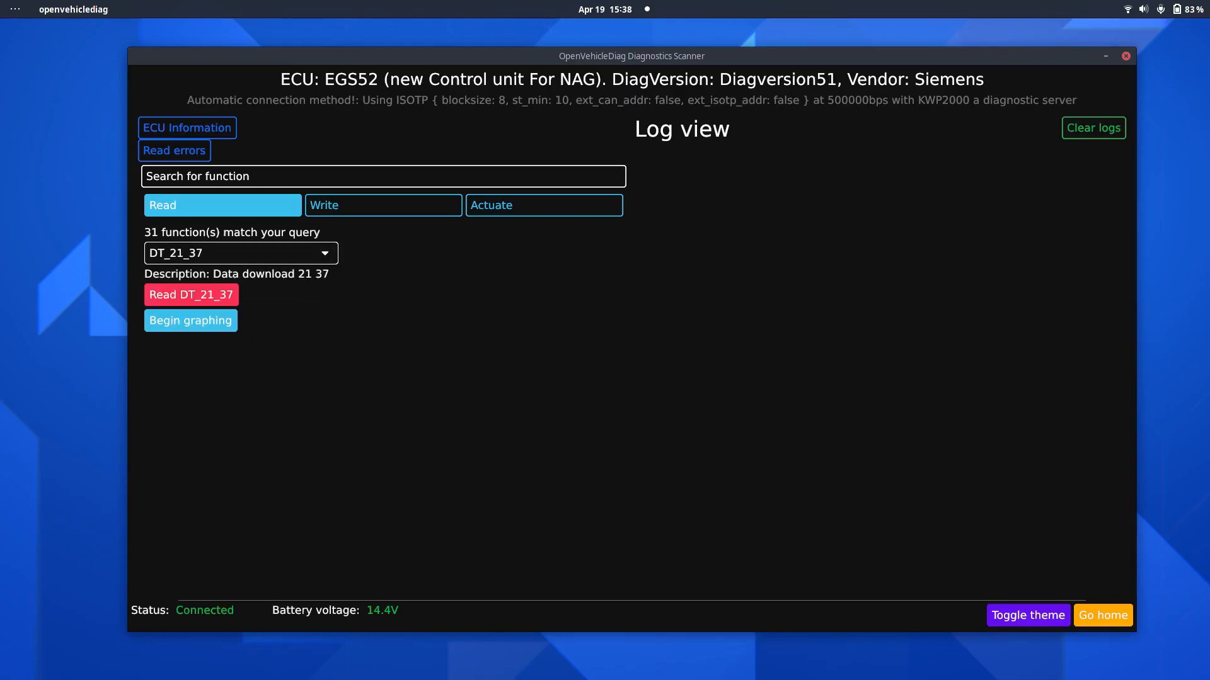
pyautogui.click(190, 321)
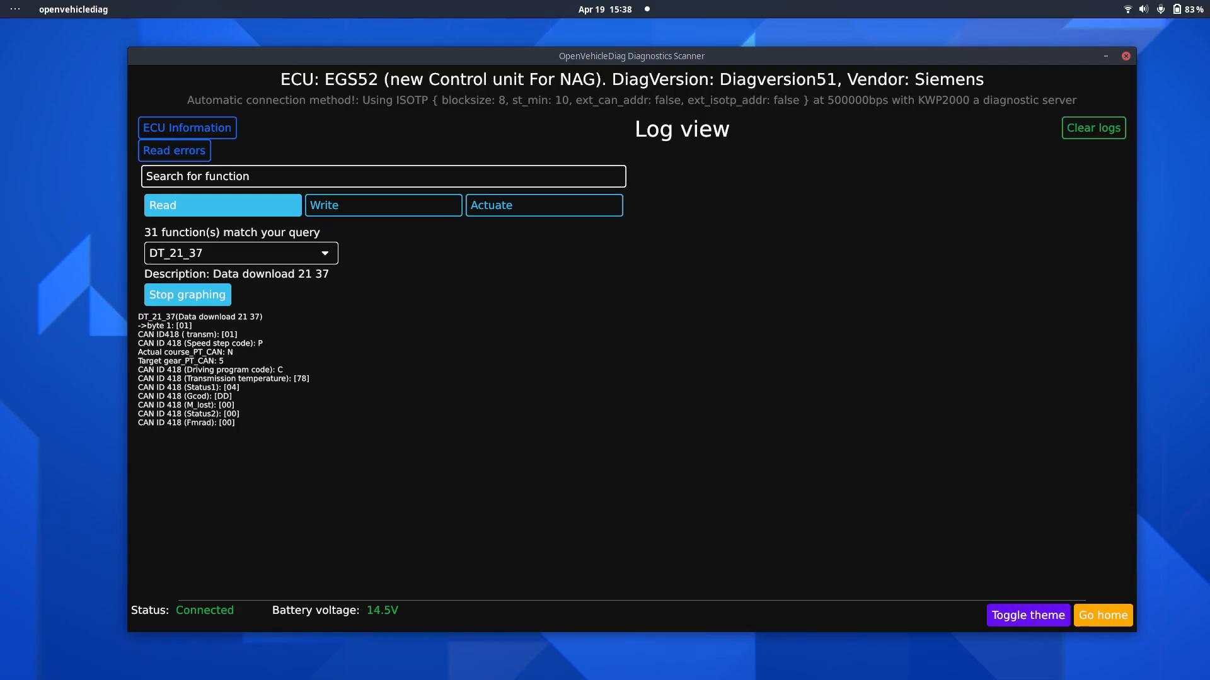